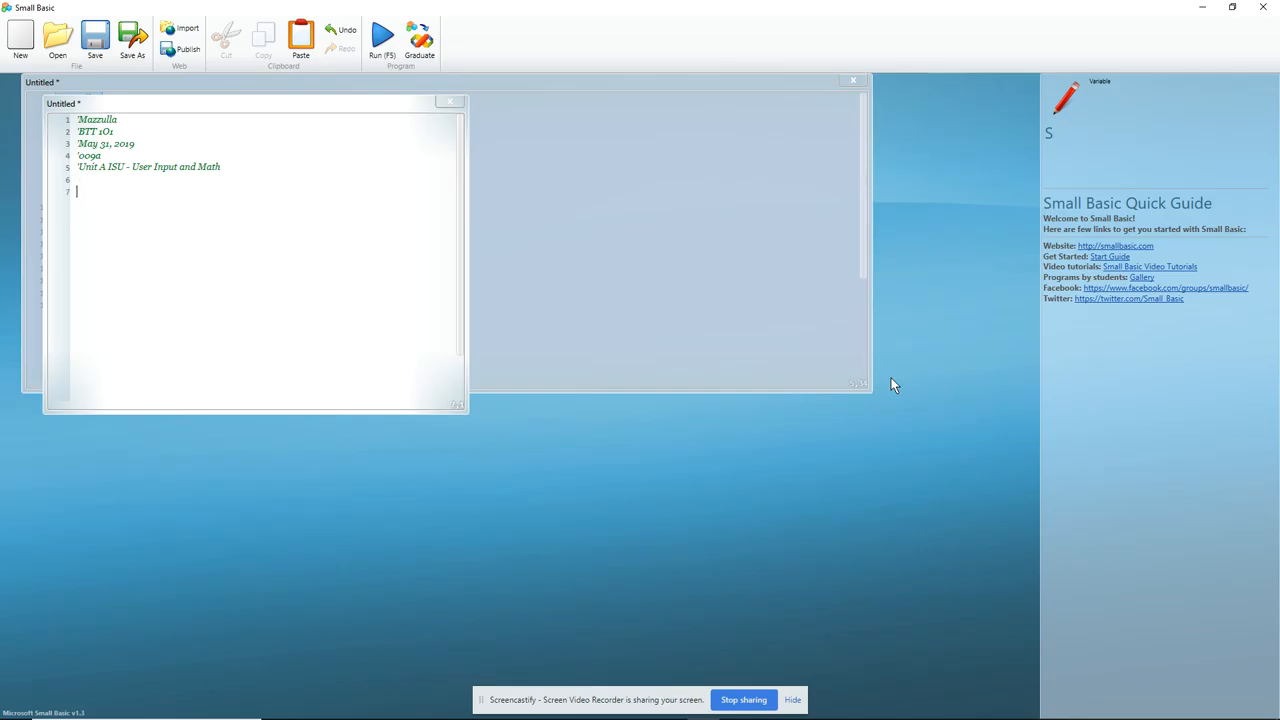
Type the declarations T=0, L=0, Q=0, D=0 and N=0, removing a stray character
type("T")
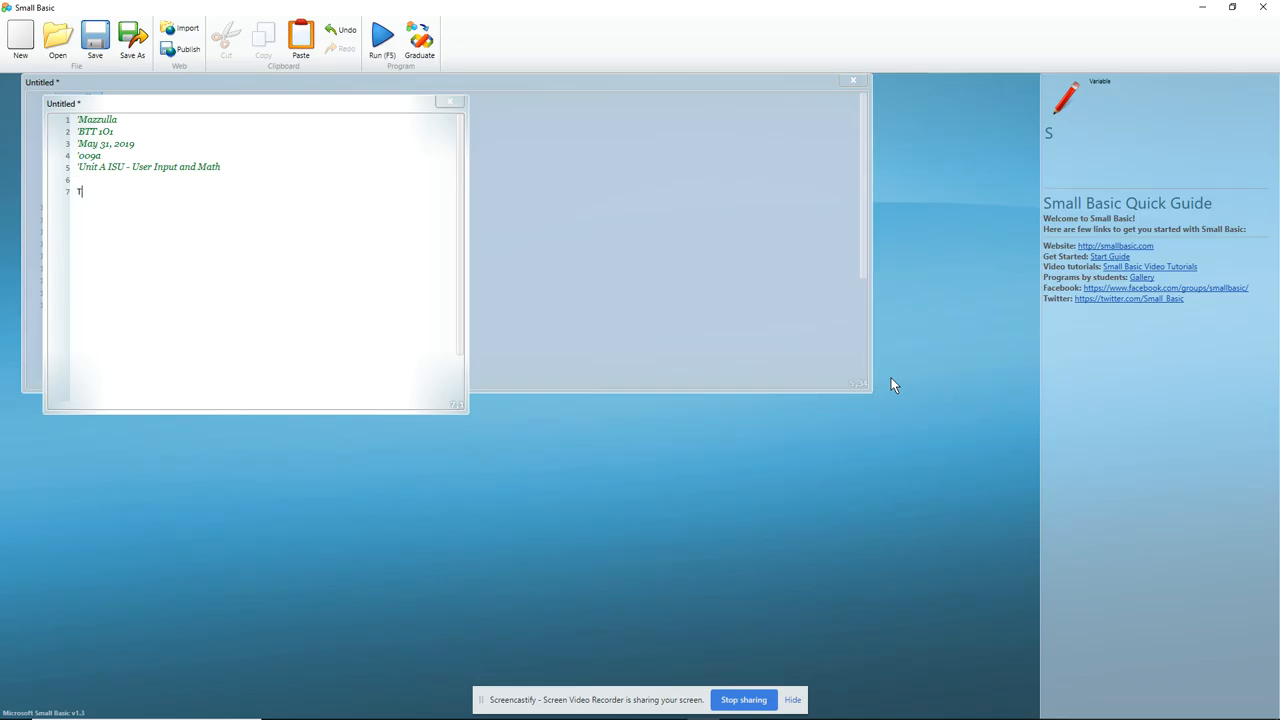
type("T")
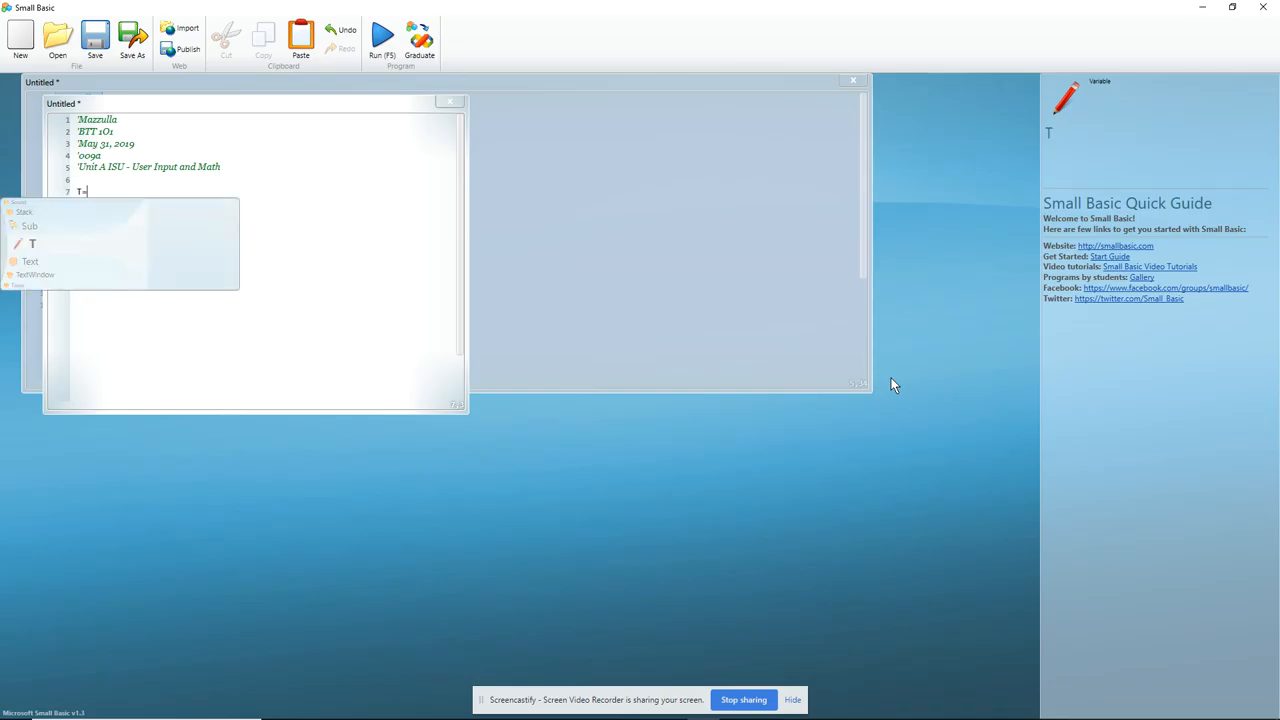
type("0")
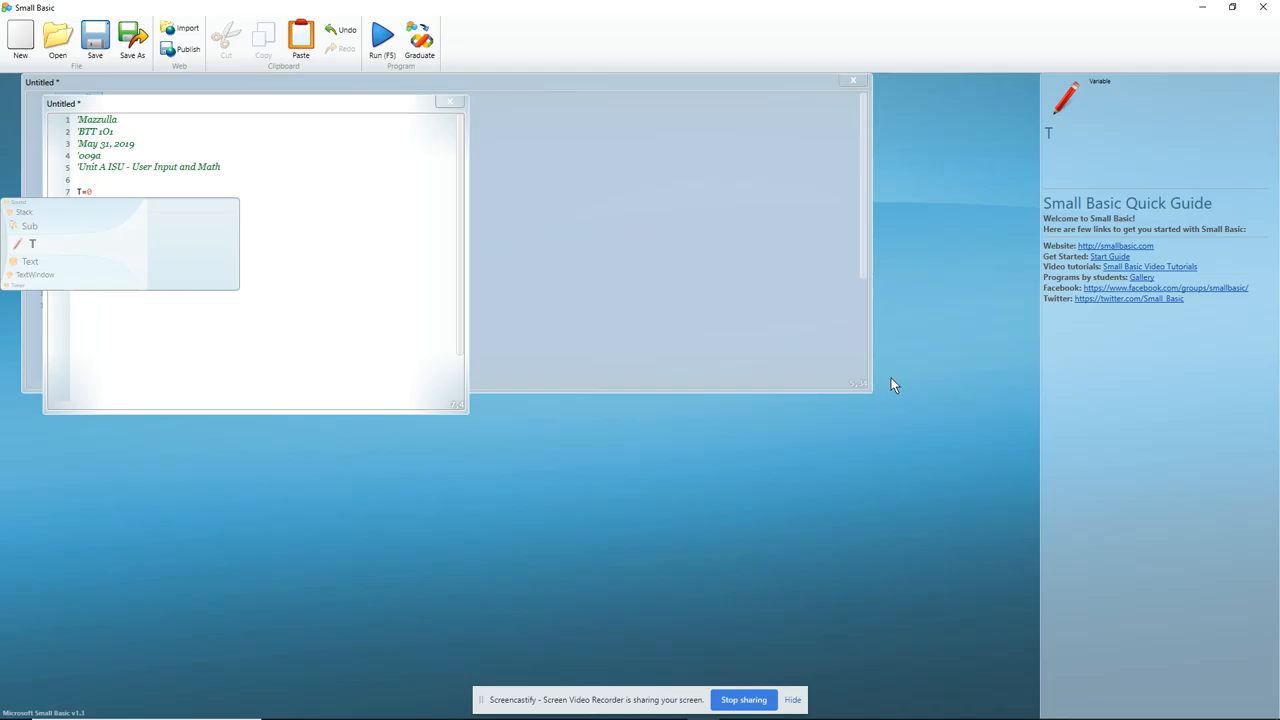
type("L=0")
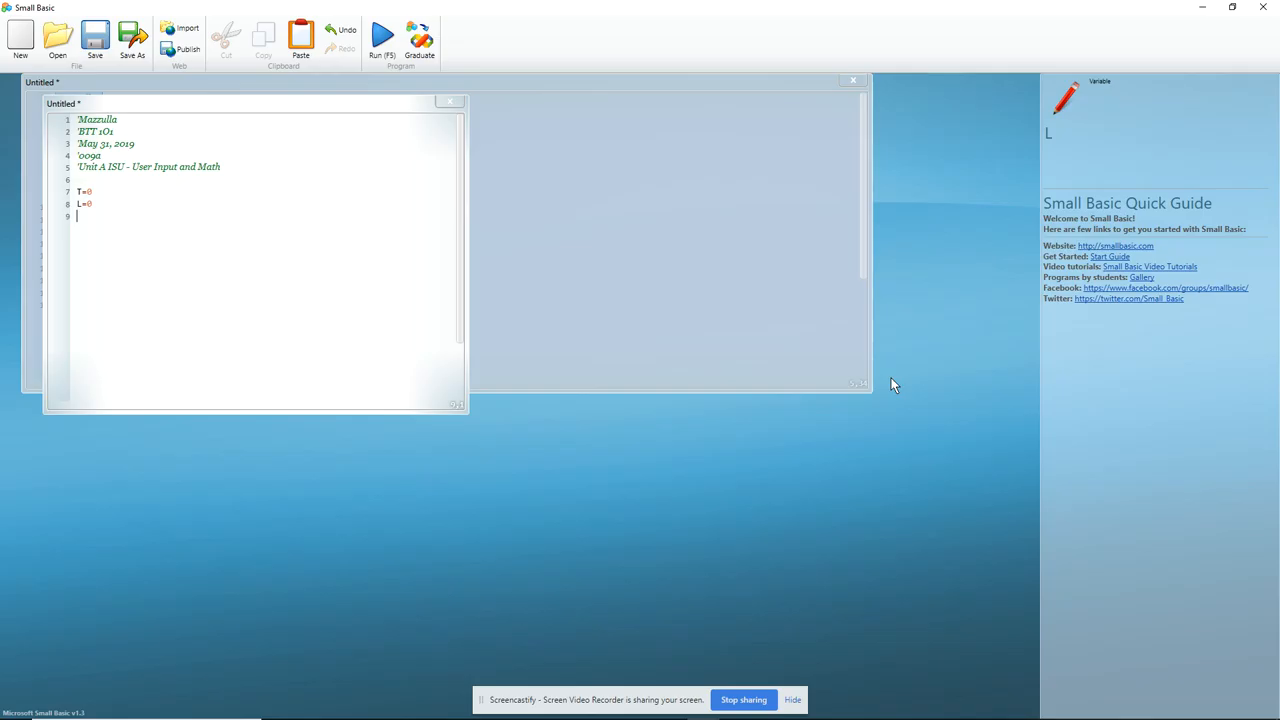
type("!")
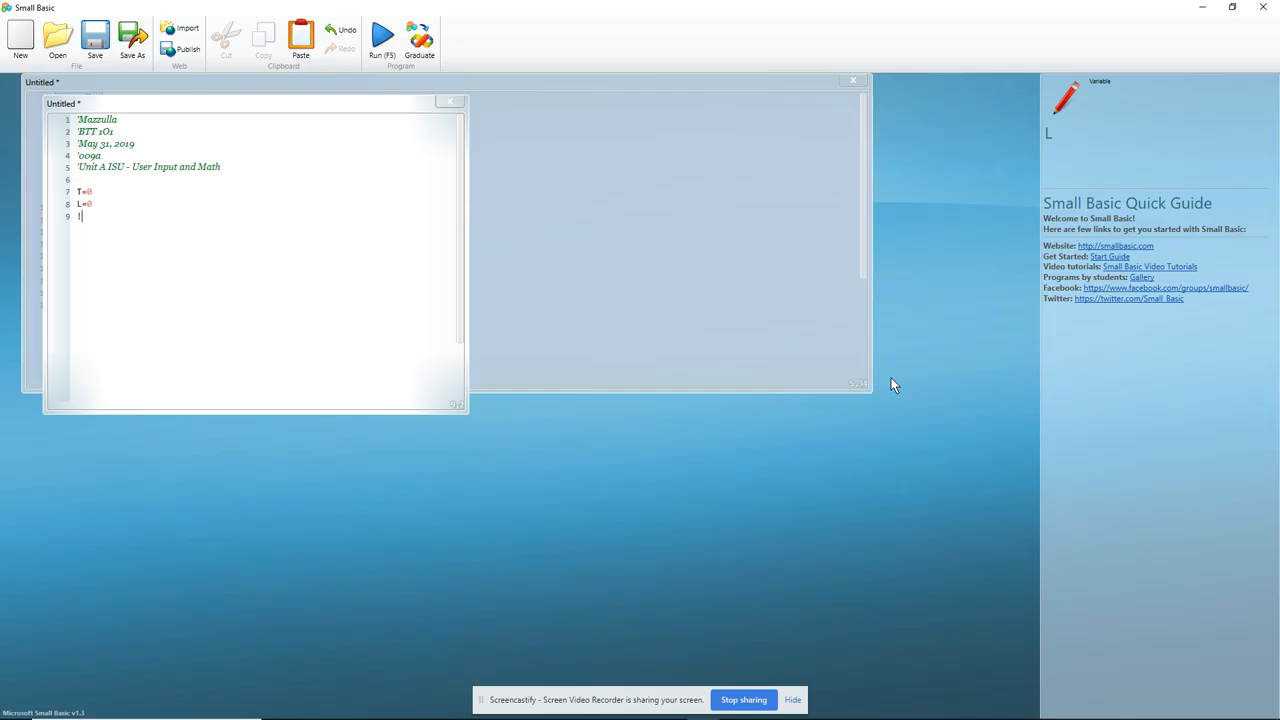
key("backspace")
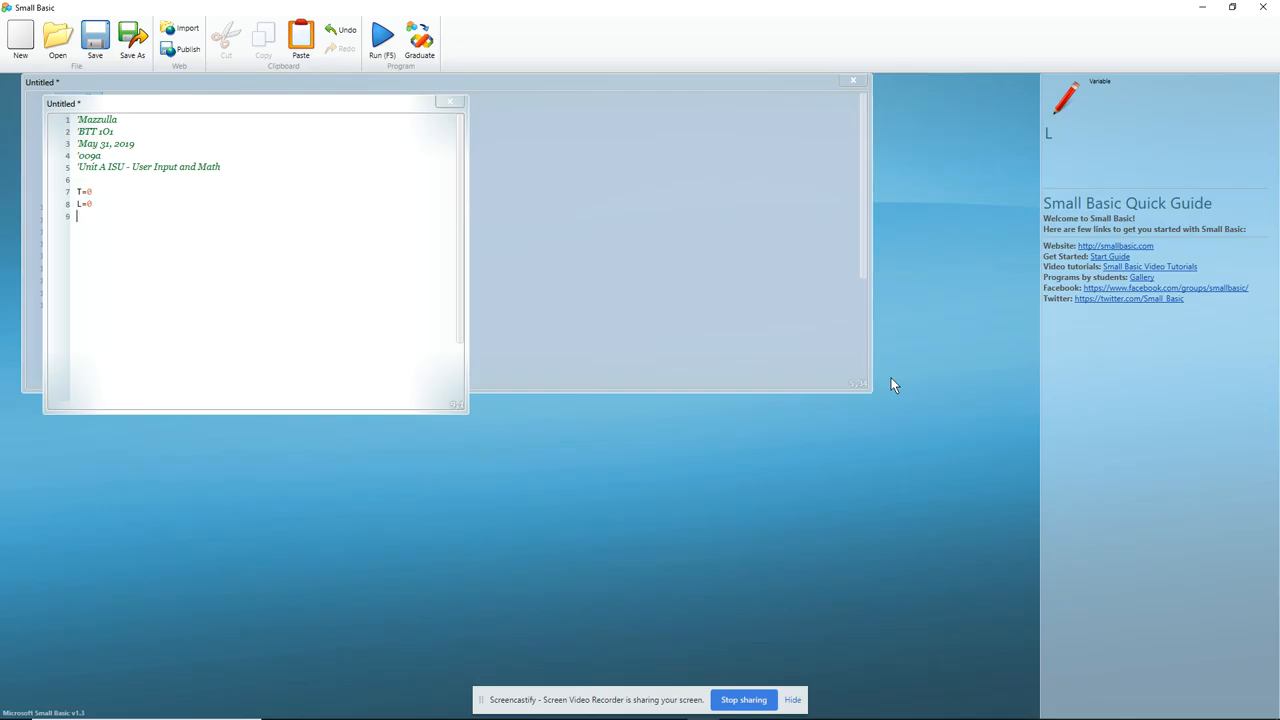
type("Q=")
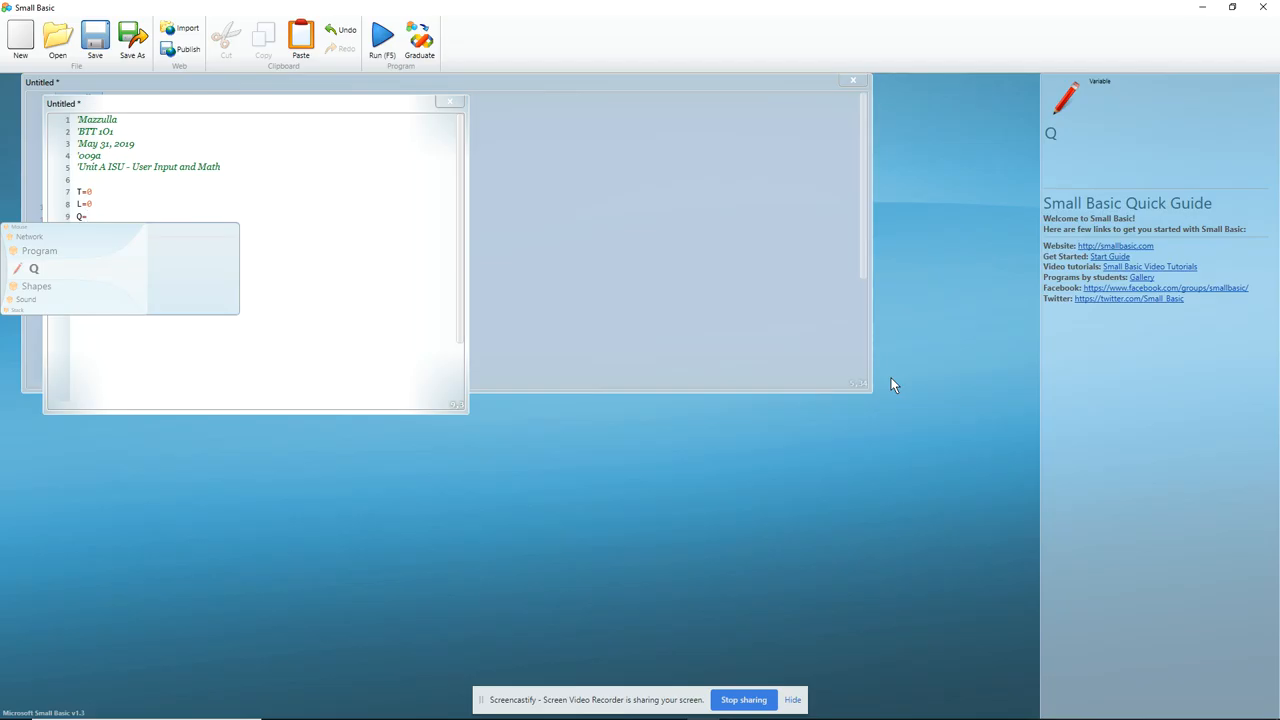
type("D")
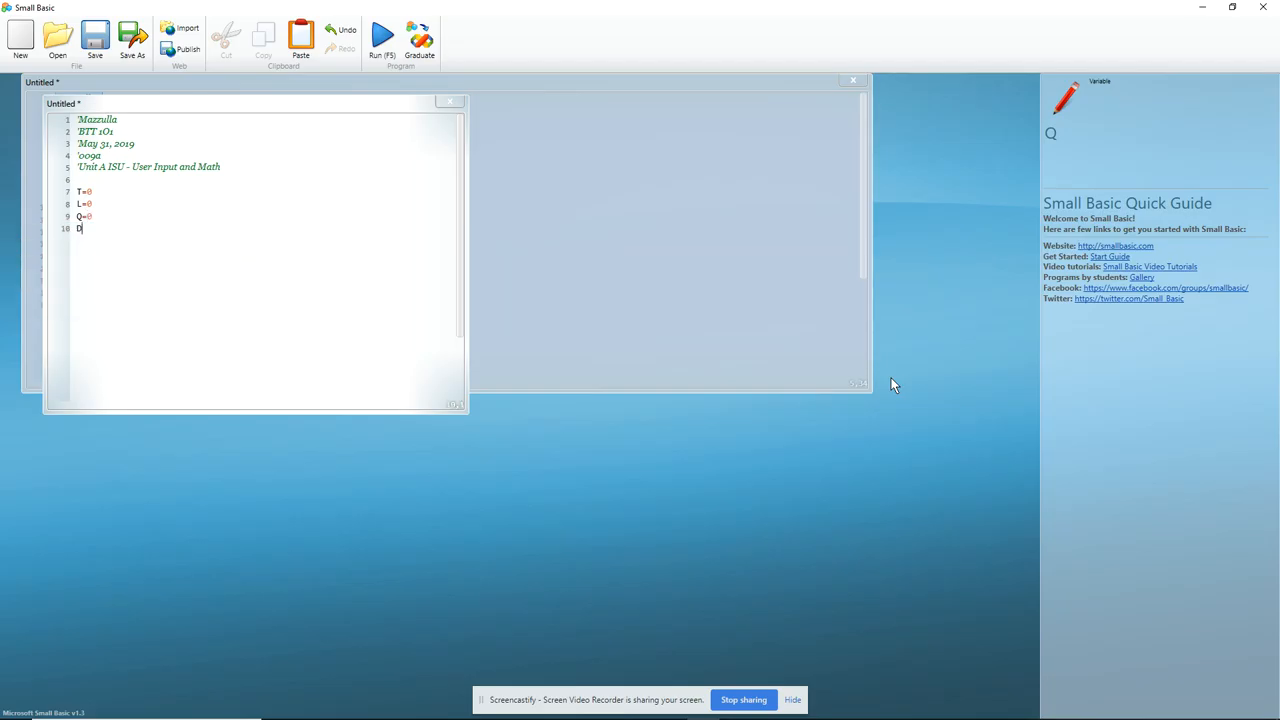
type("=0")
type("N=0")
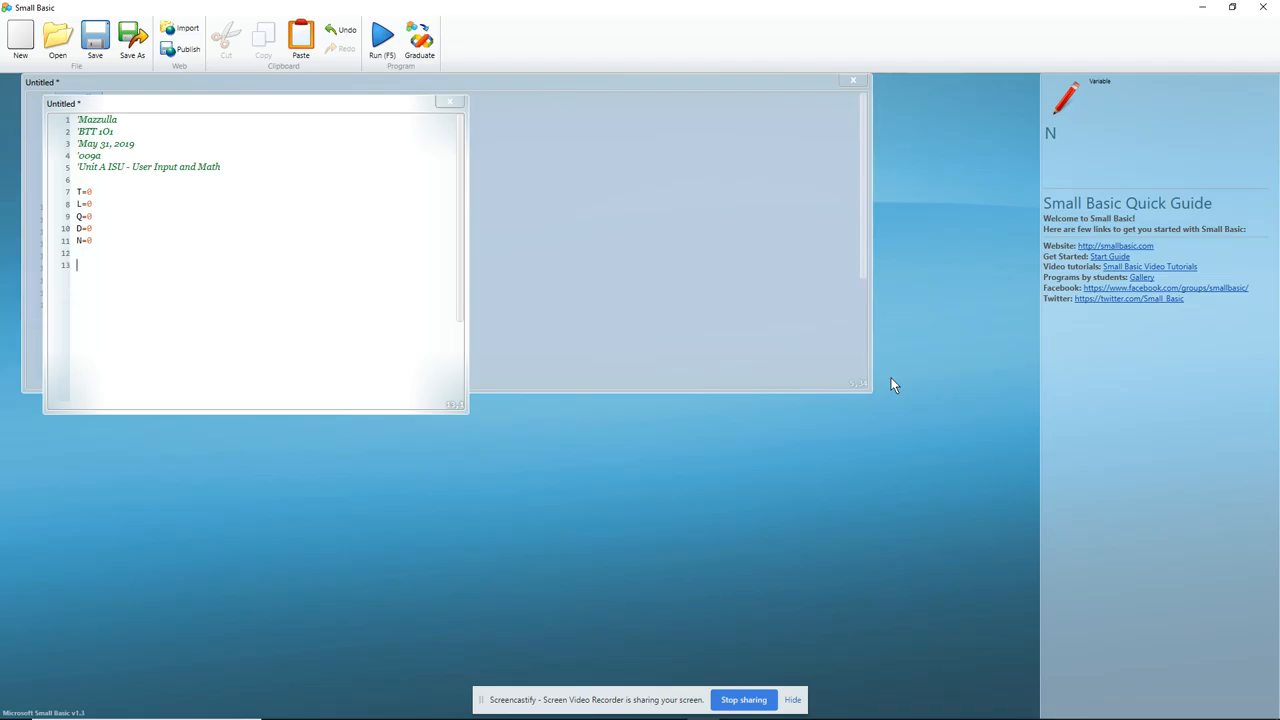
Write TextWindow.WriteLine("Please enter the number of Twonies you have:") followed by TextWindow.Read()
type("TextWindow.W")
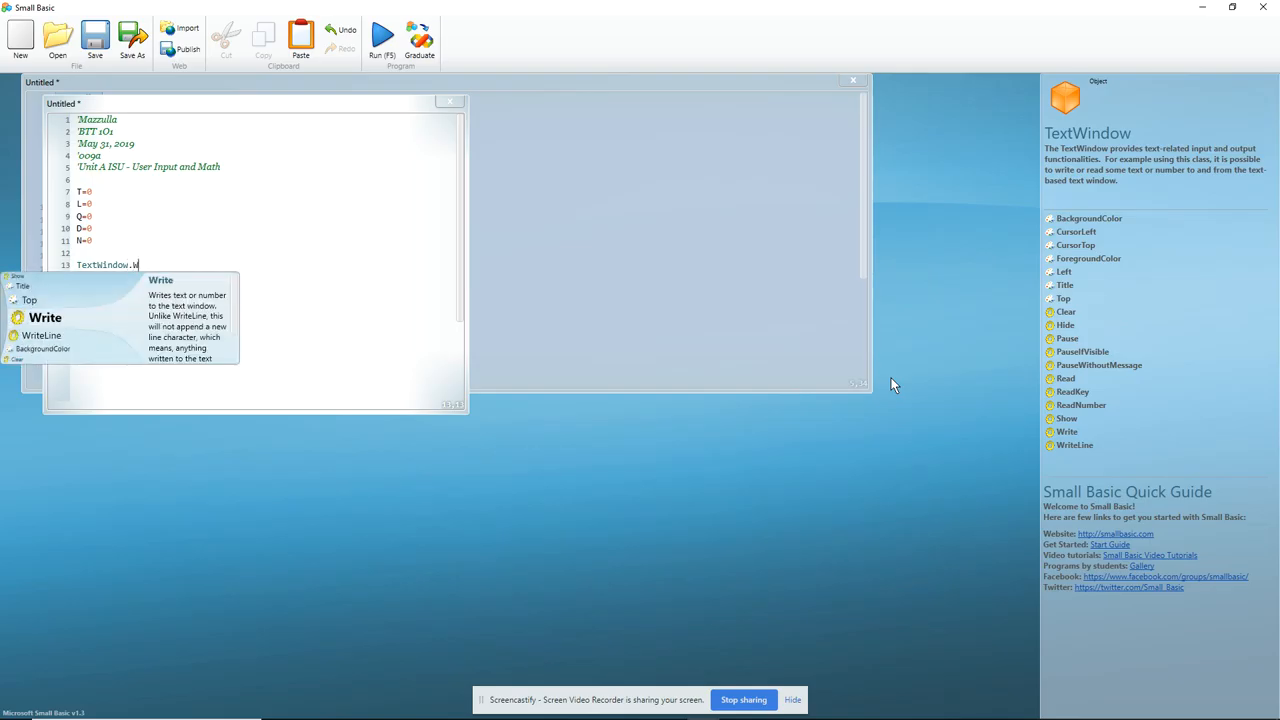
type("riteLine(\"")
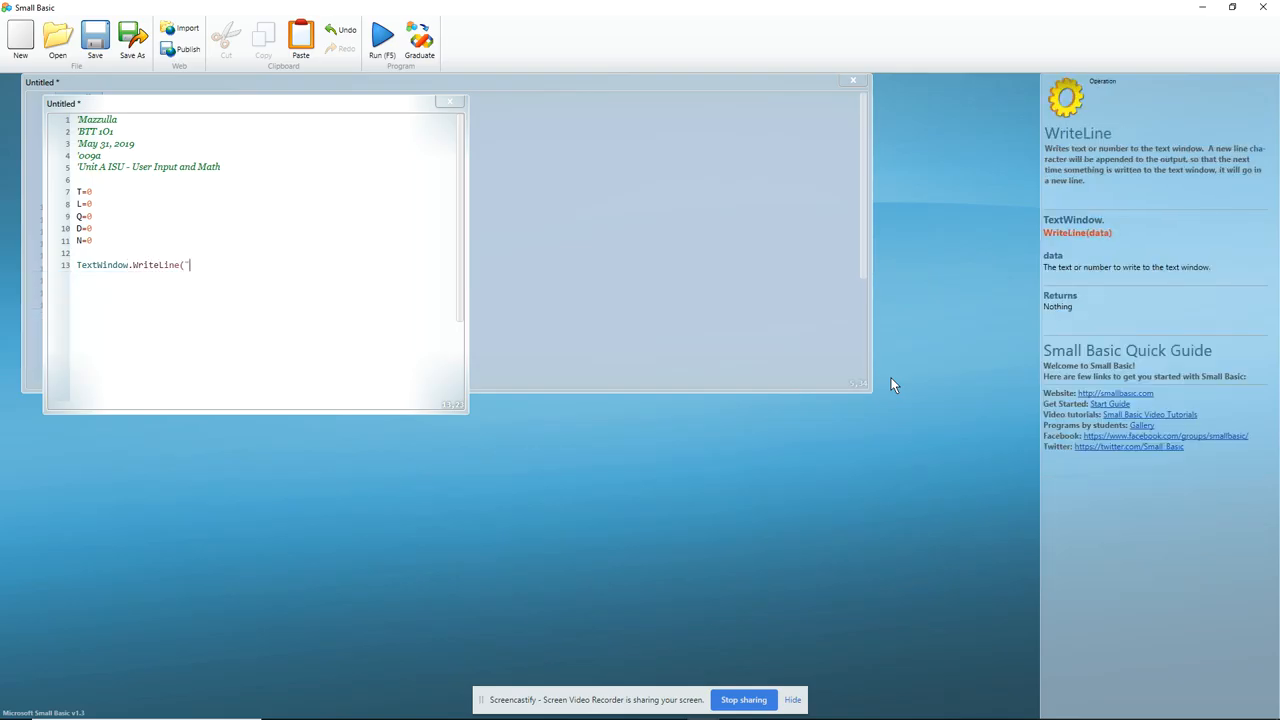
type("P")
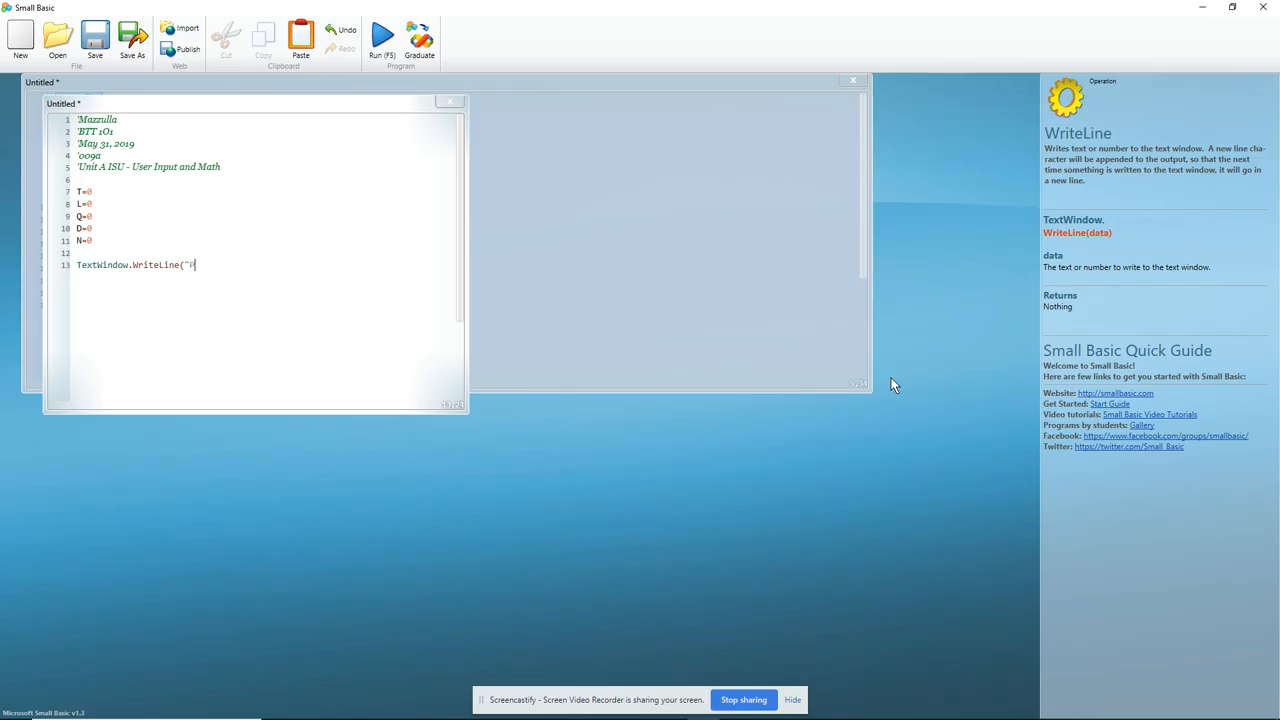
type("Please")
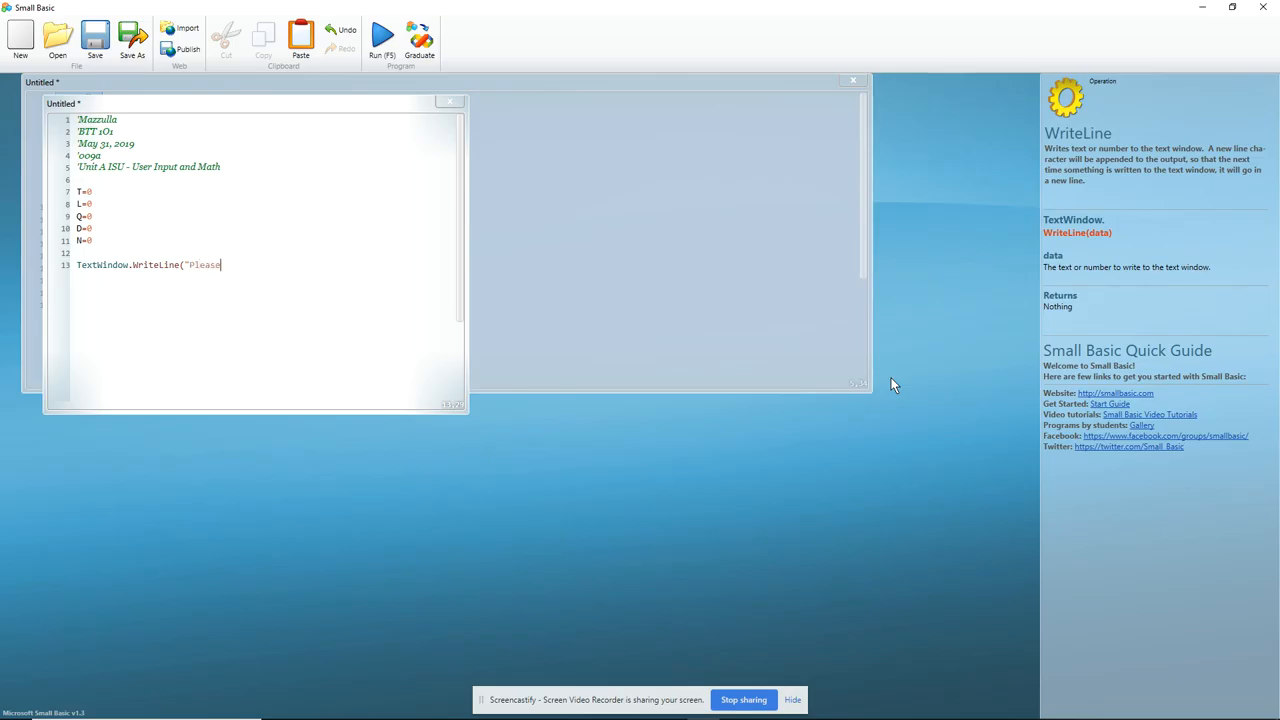
type("enter the number of Twon")
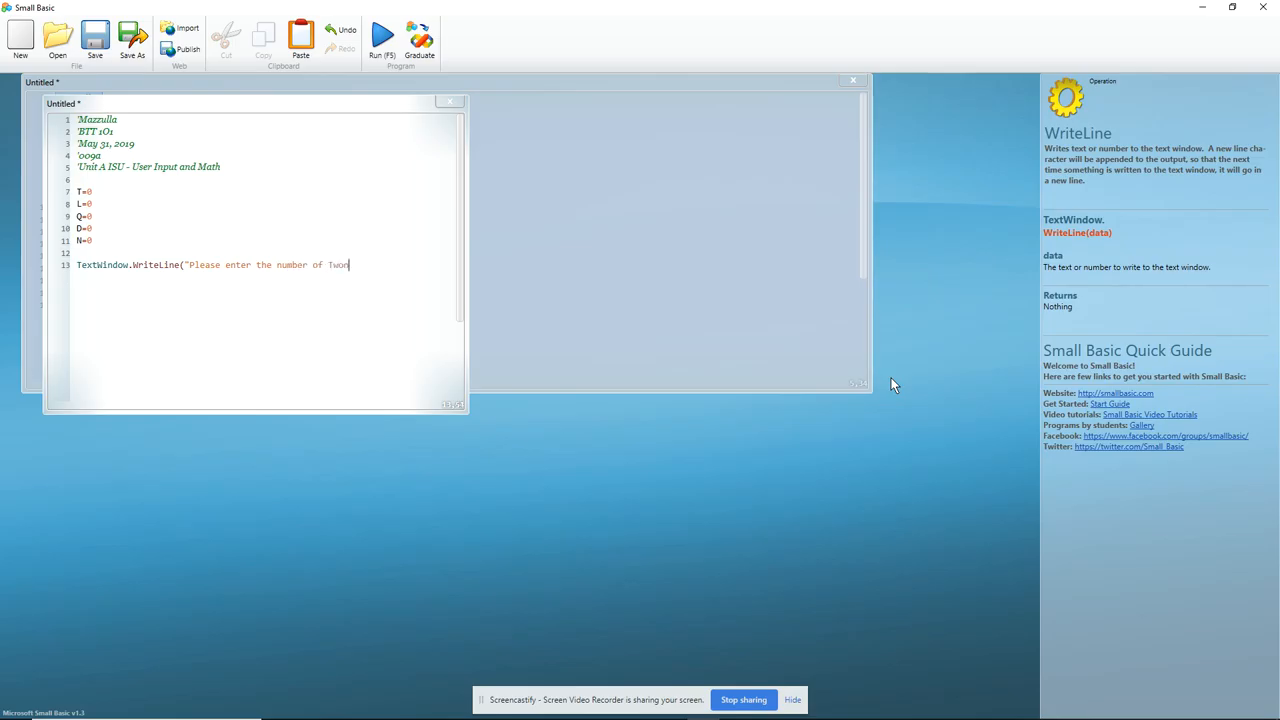
type("ies you")
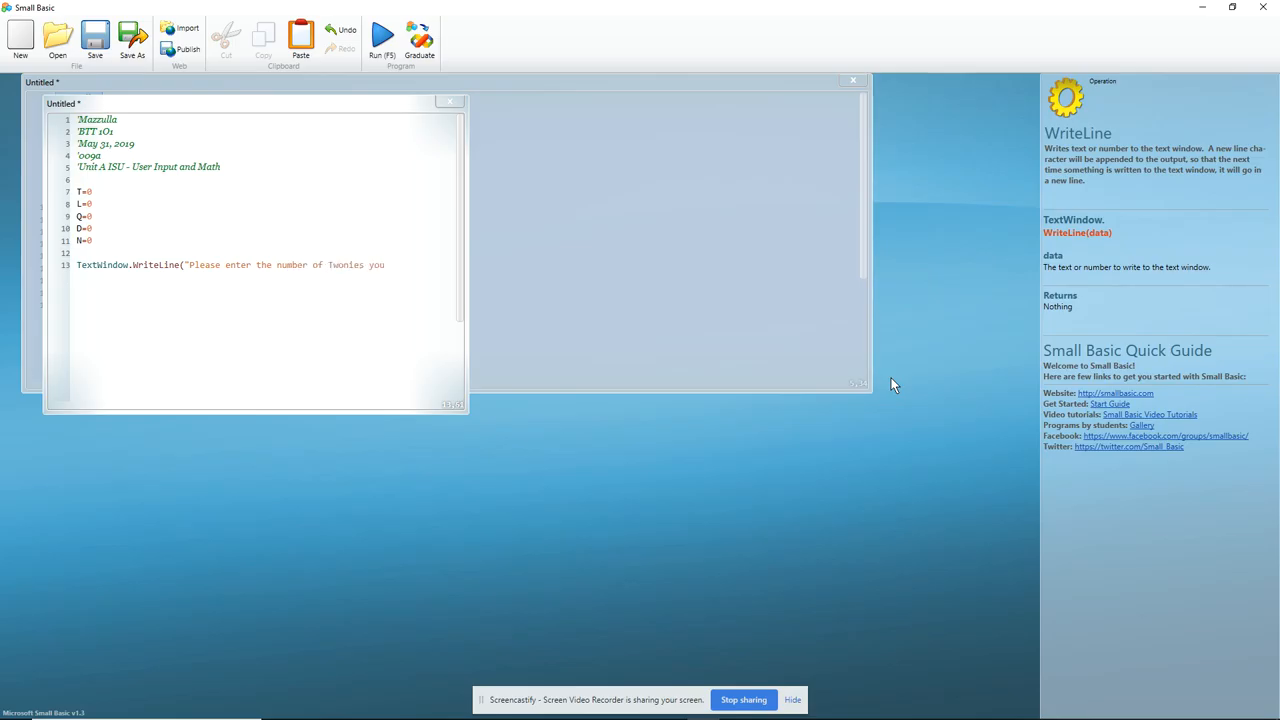
type("have")
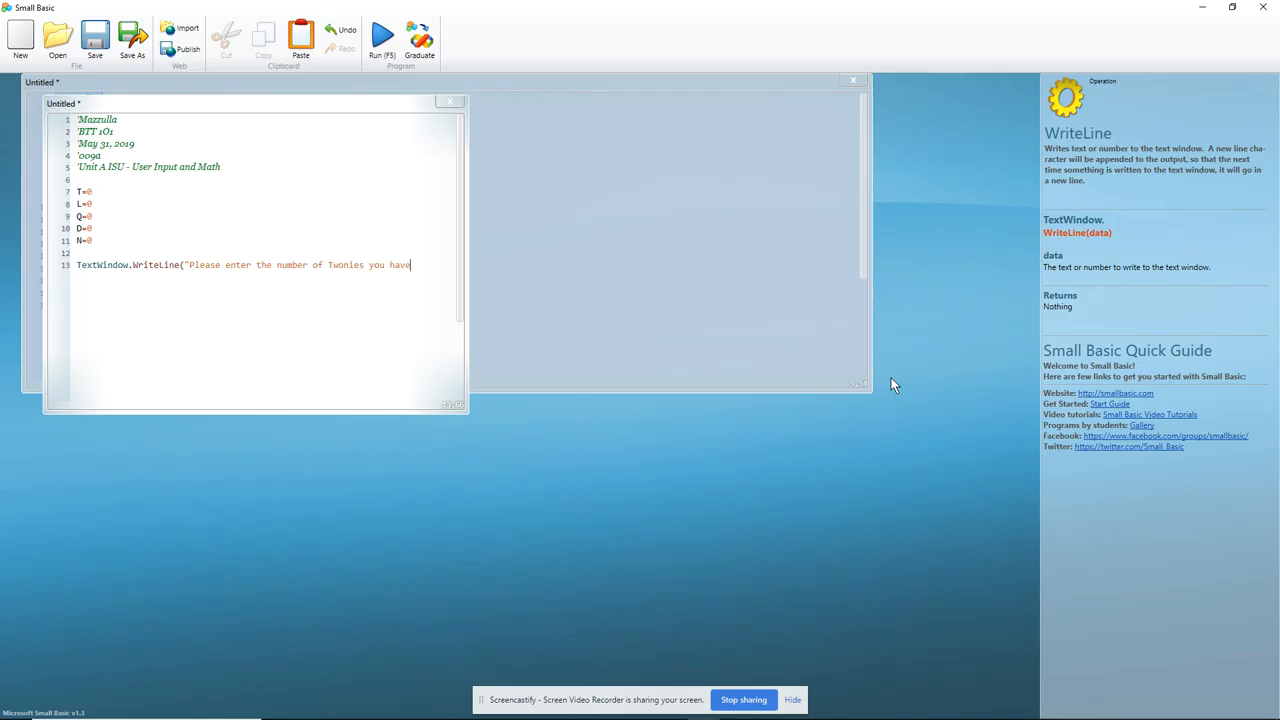
type(":")
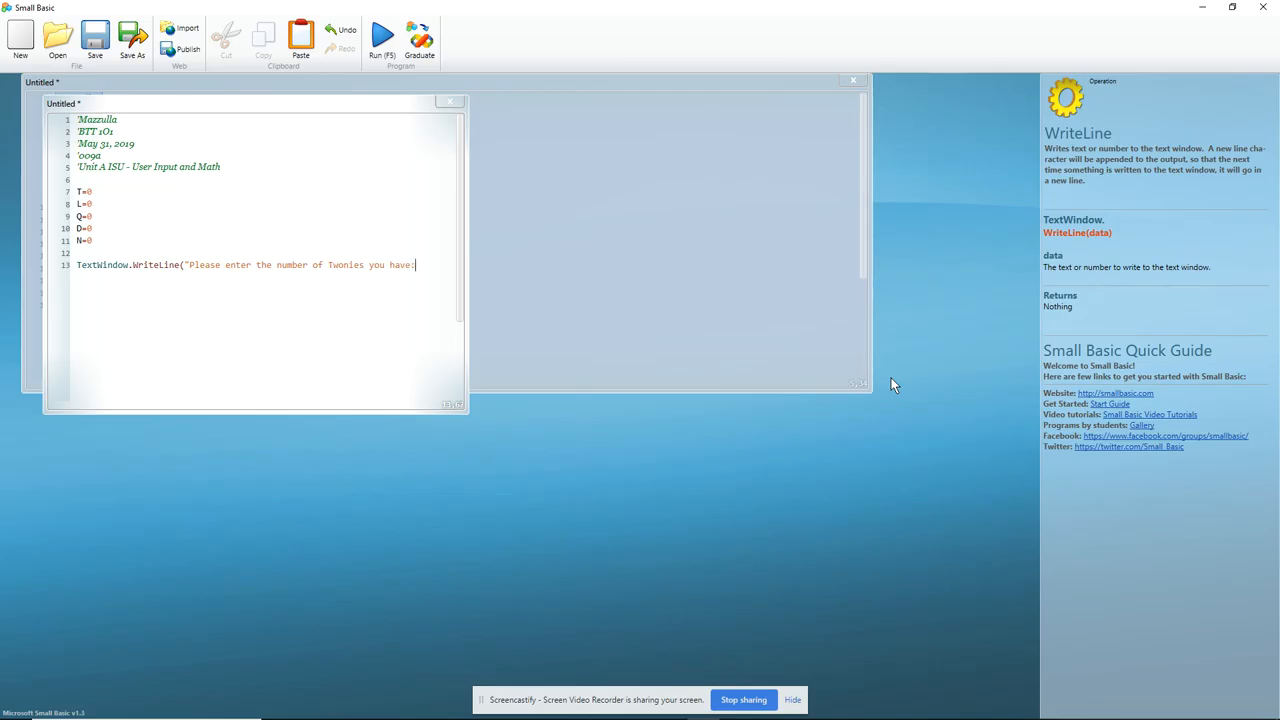
type("\" )")
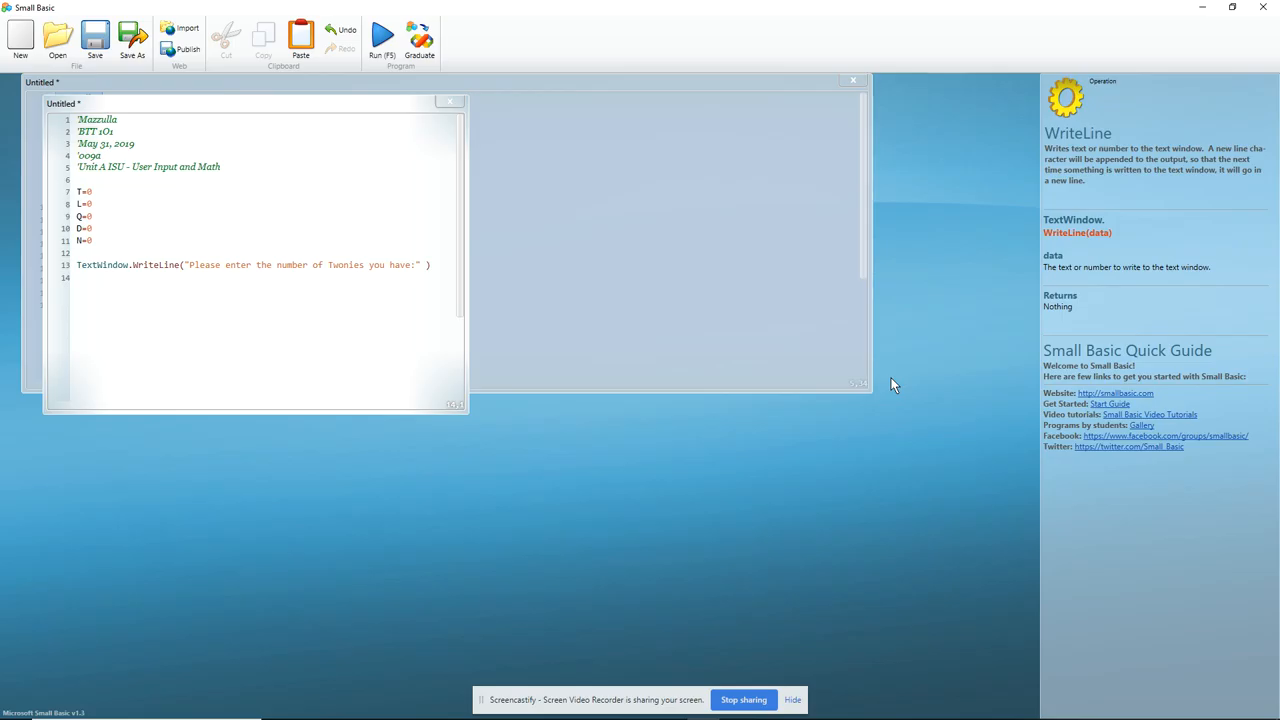
type("TextWindow.")
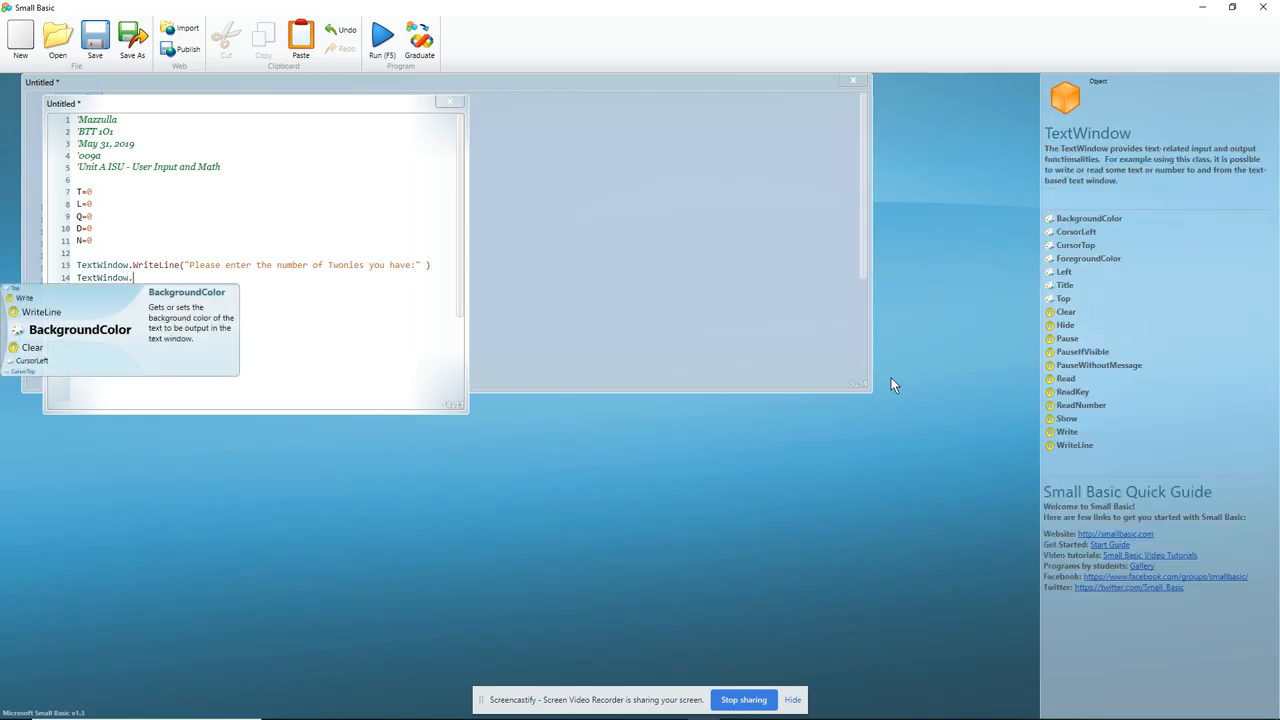
type("Read()")
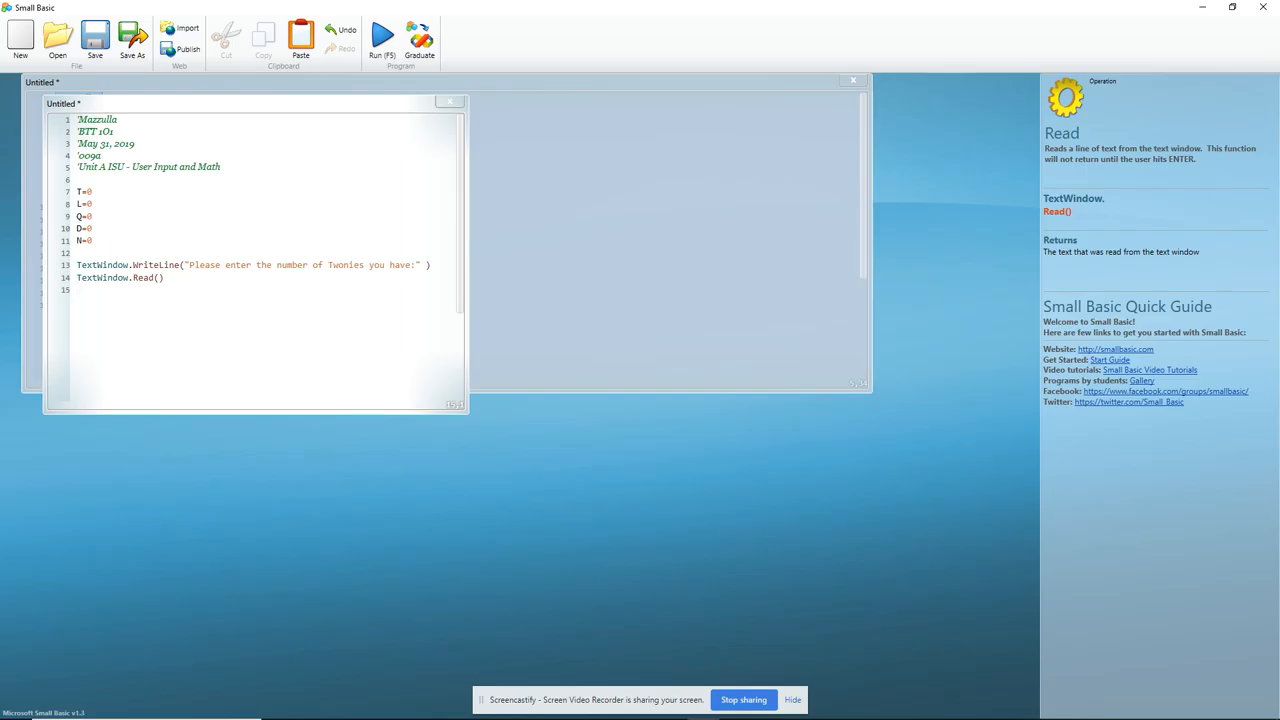
Add TextWindow.WriteLine ("You said You had " + T) on line 15, fixing an extra quote
left_click(116, 119)
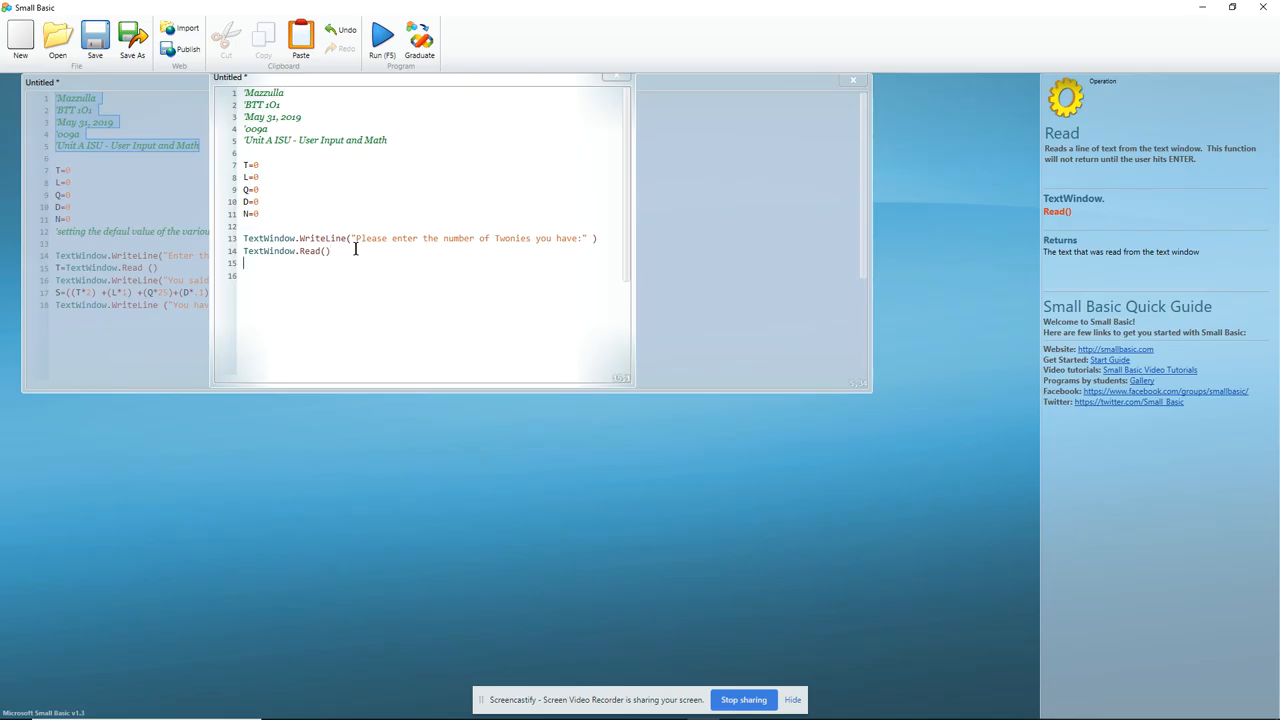
type("TextWidno")
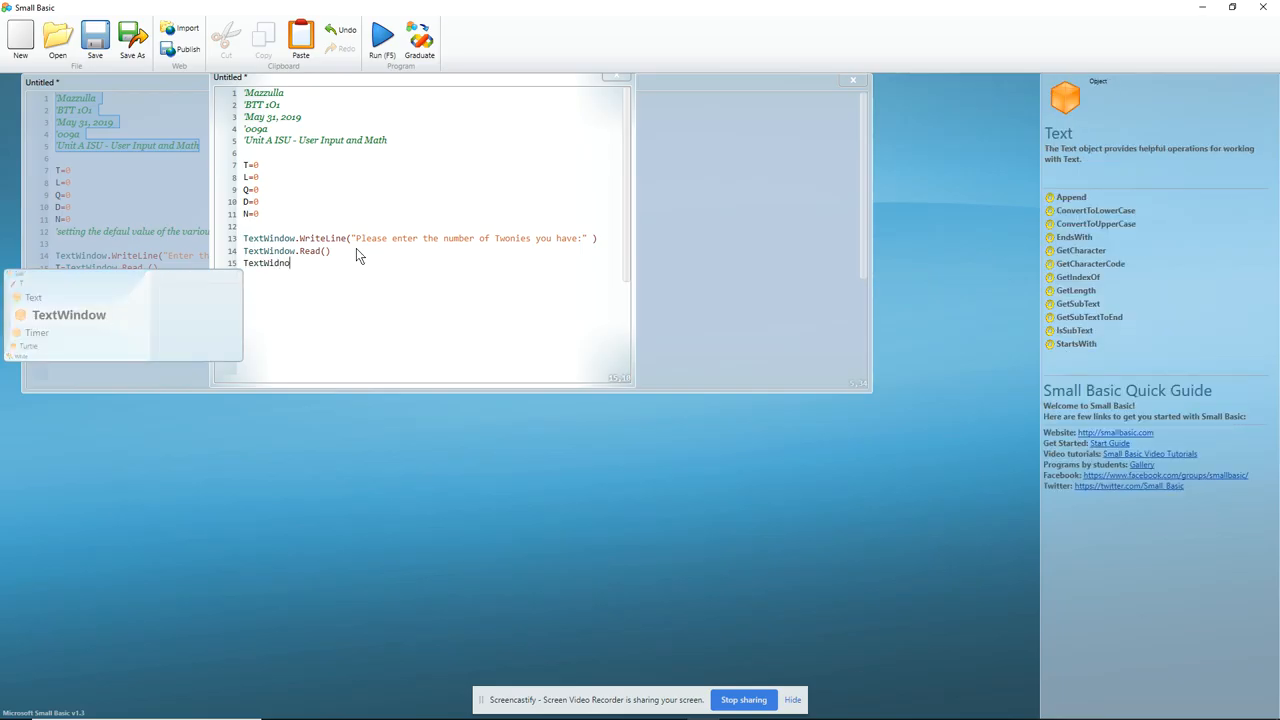
type(".WriteLine (\"You said")
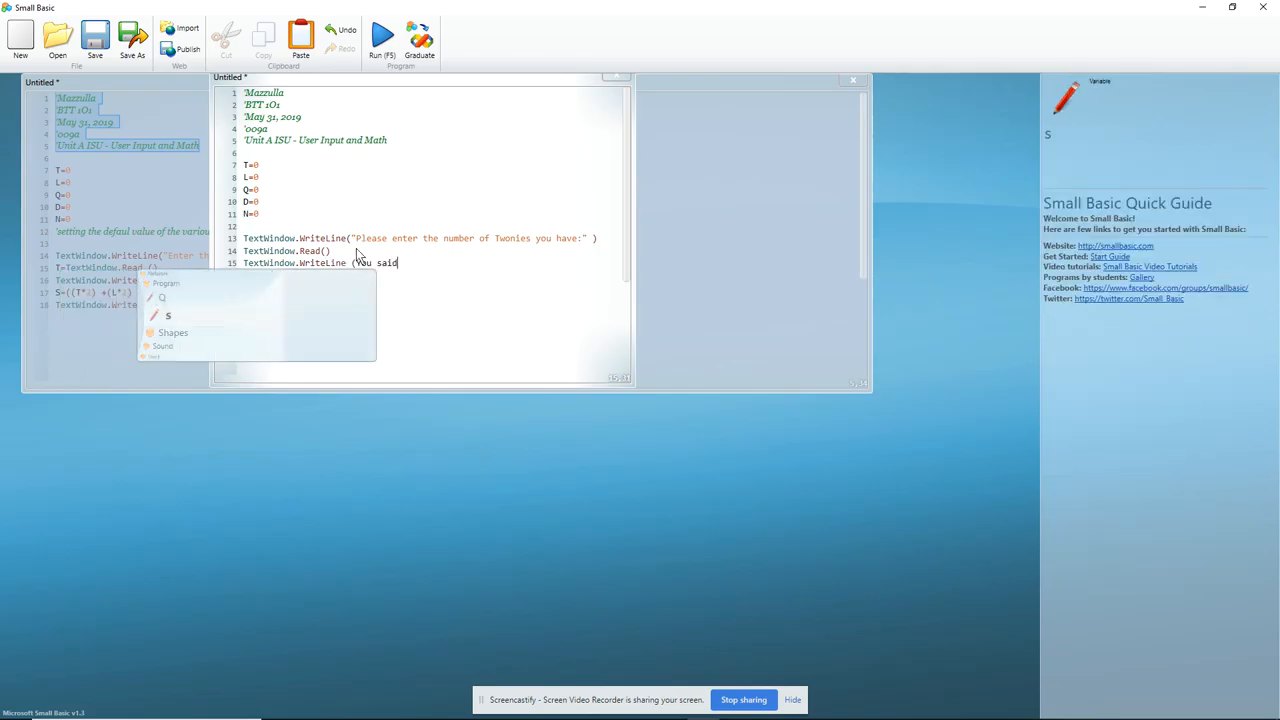
type("you")
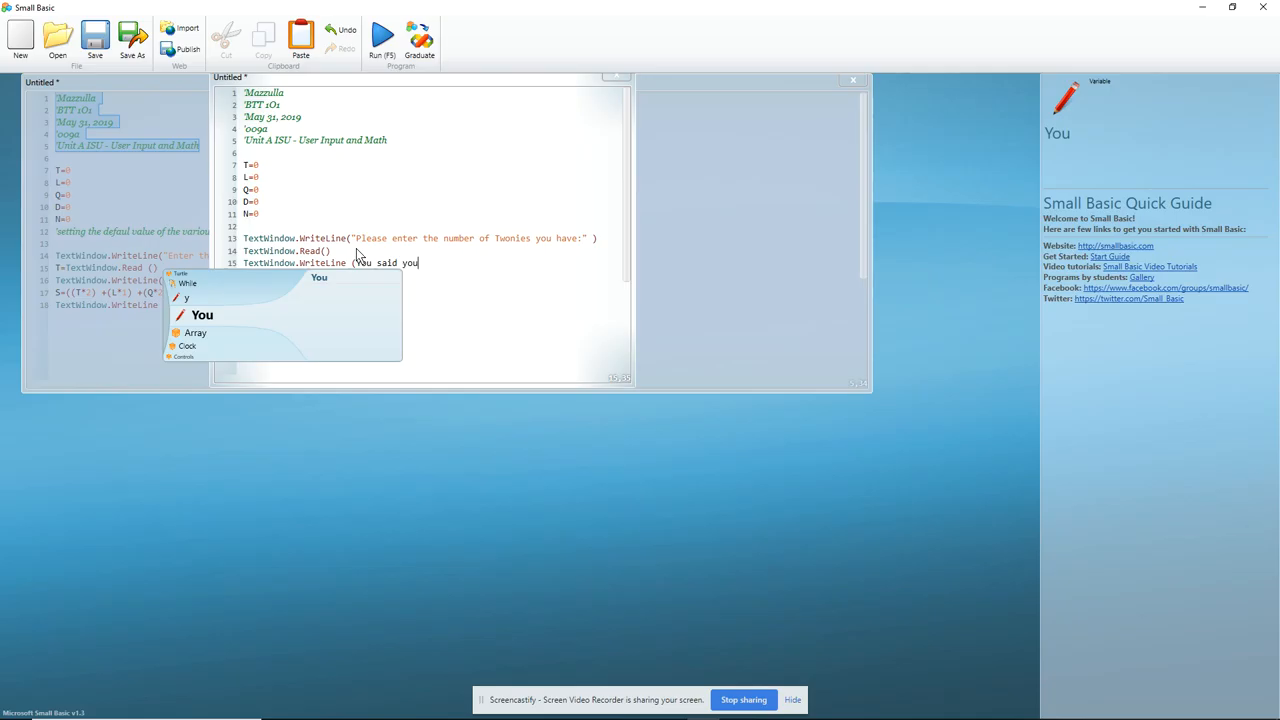
type("had")
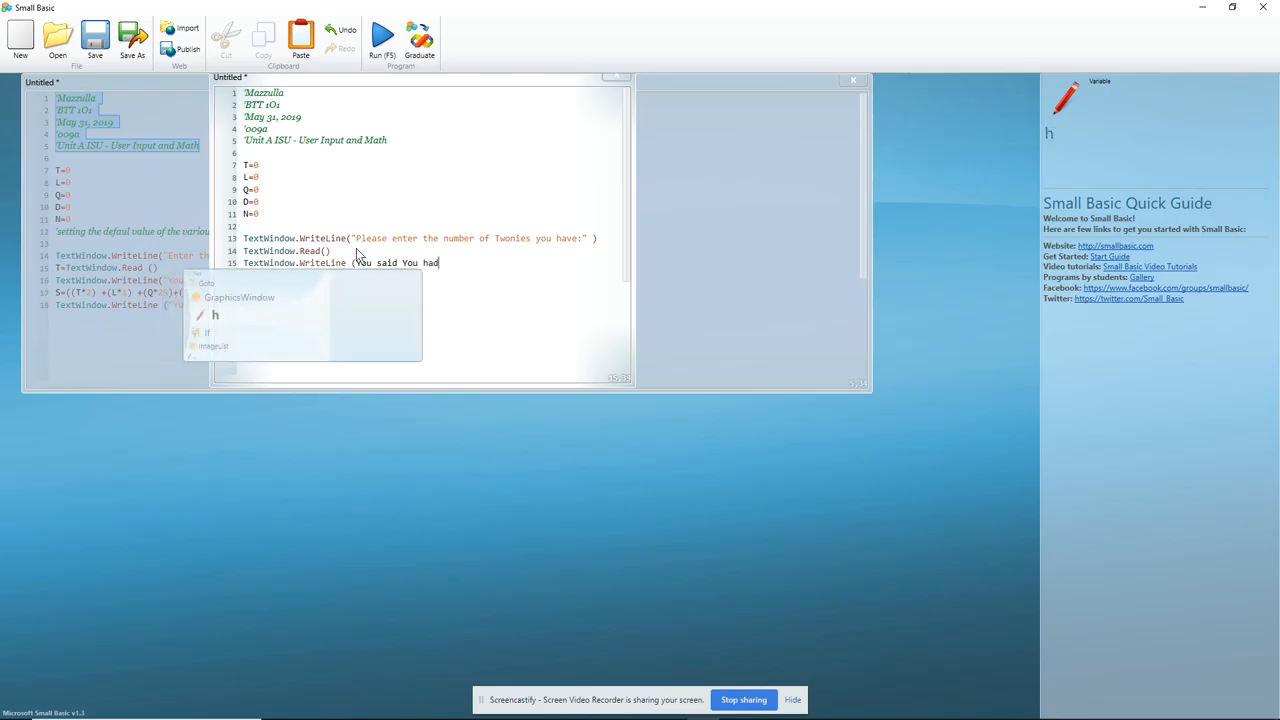
type("\"")
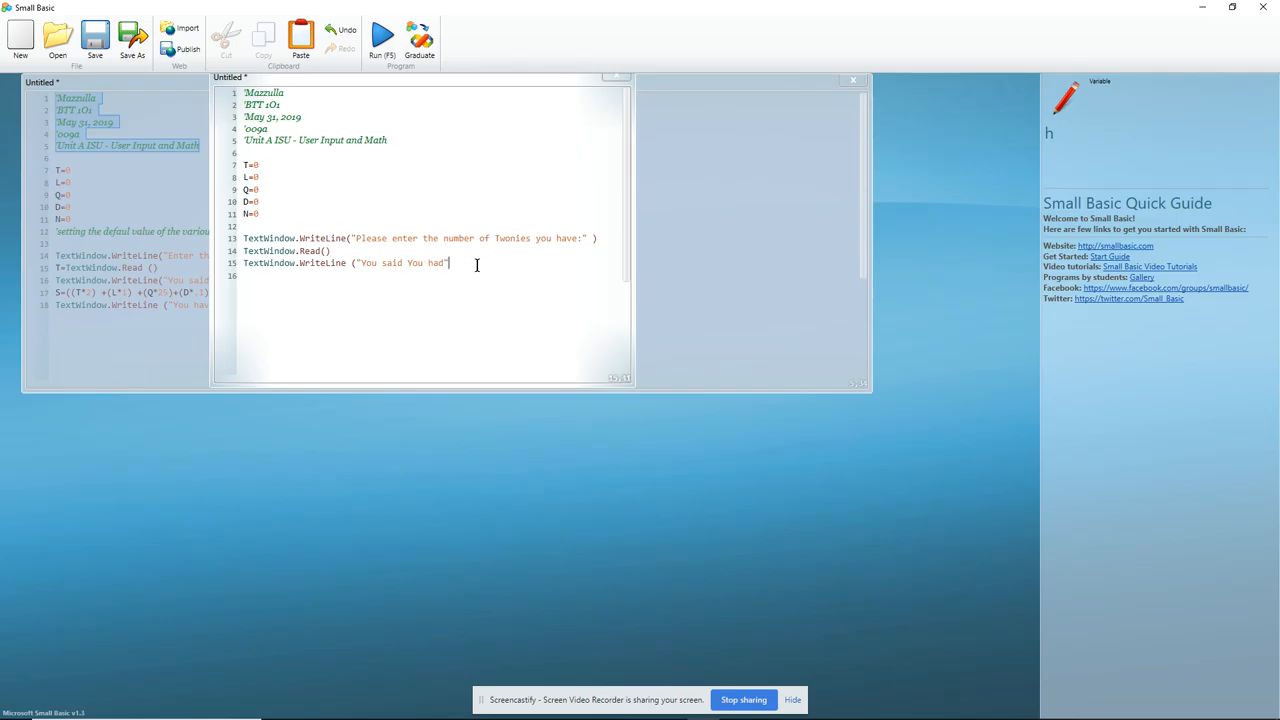
key("Backspace")
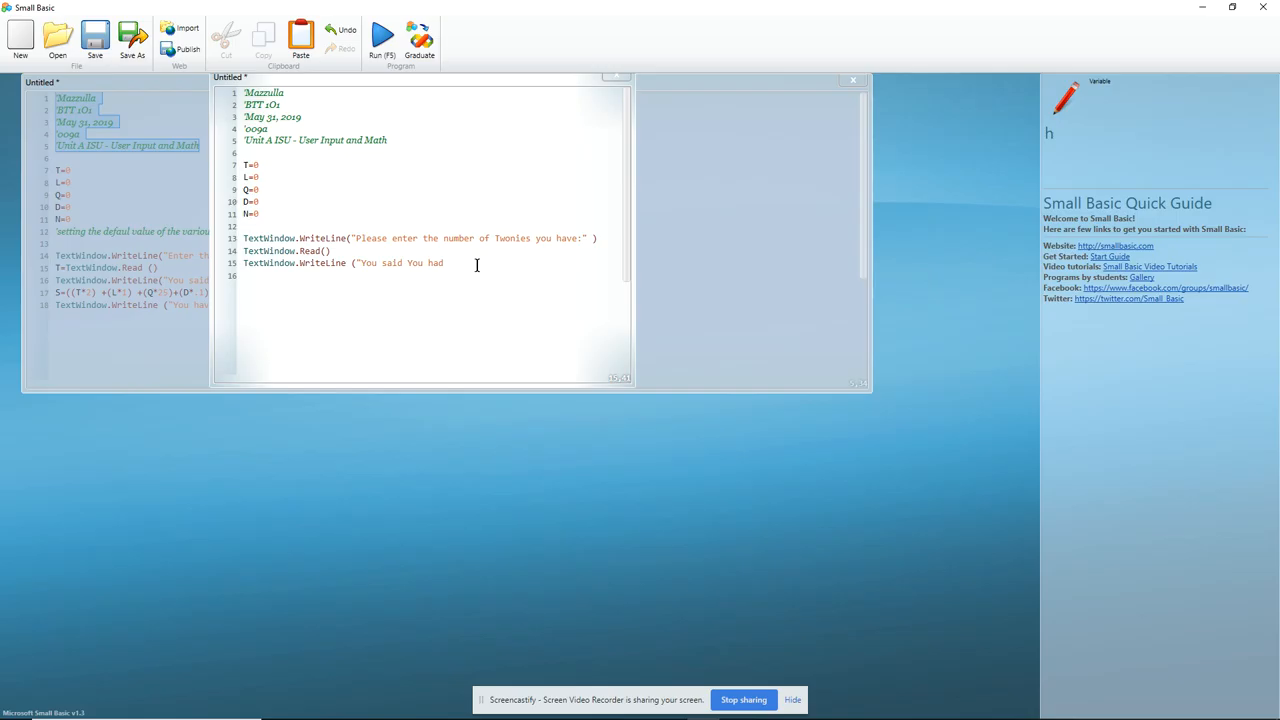
type("\"")
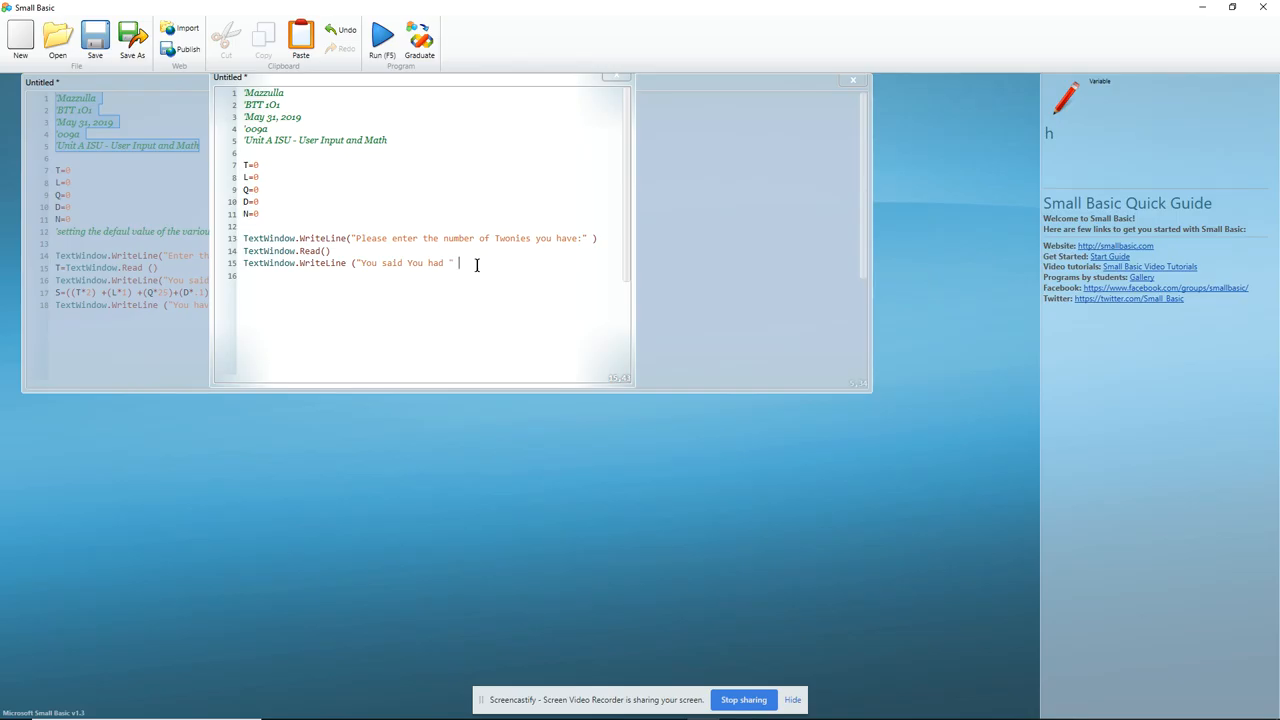
type("+")
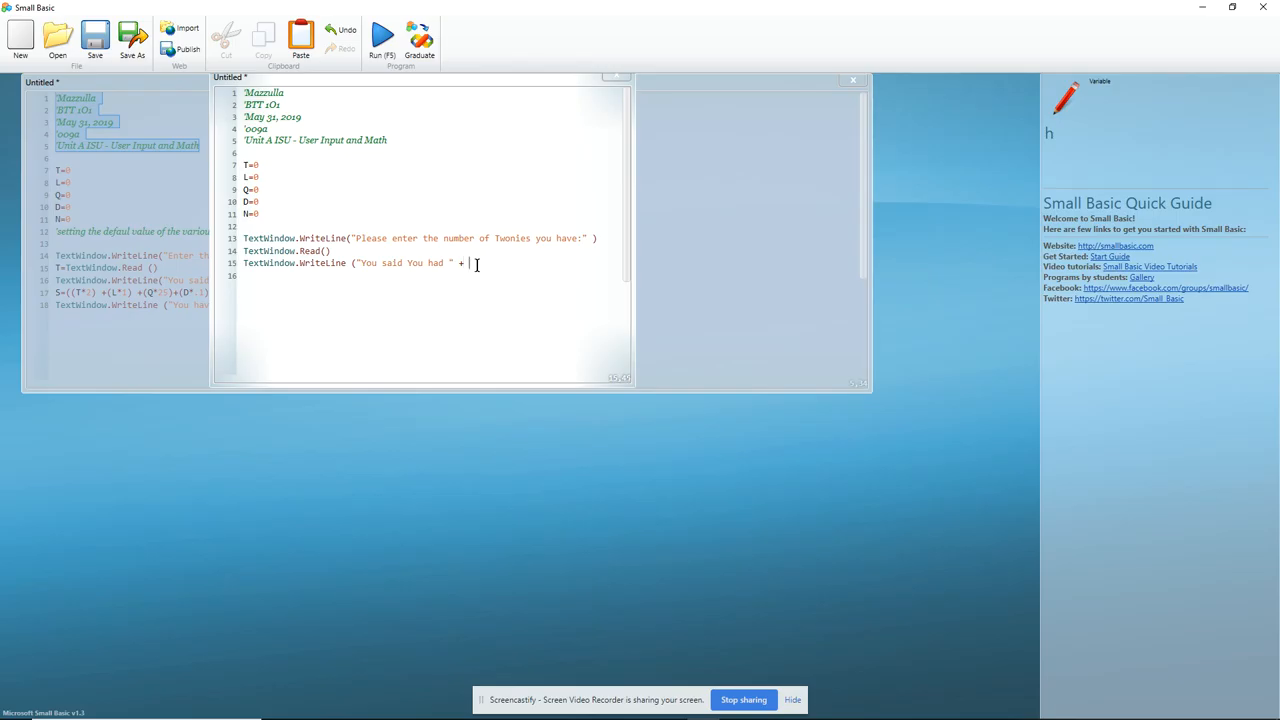
type("T)")
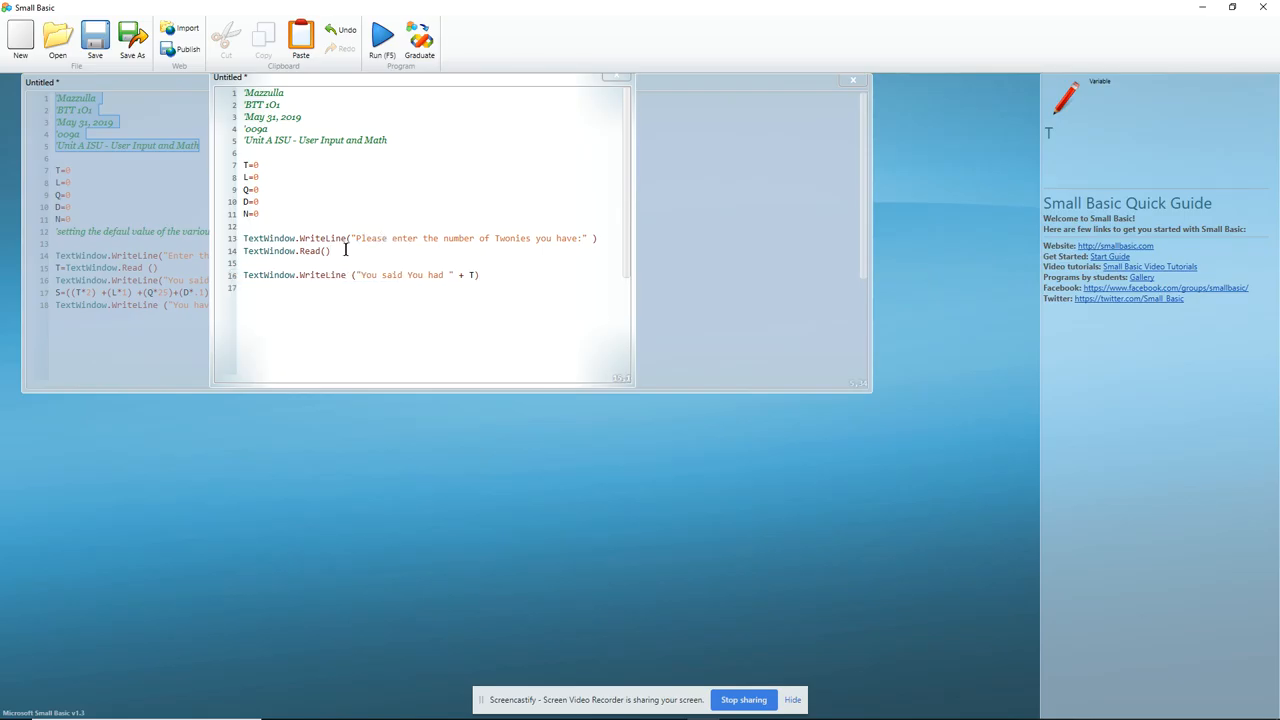
Change line 14 to T=TextWindow.Read() and append "Twonies" to the echo line
type("t")
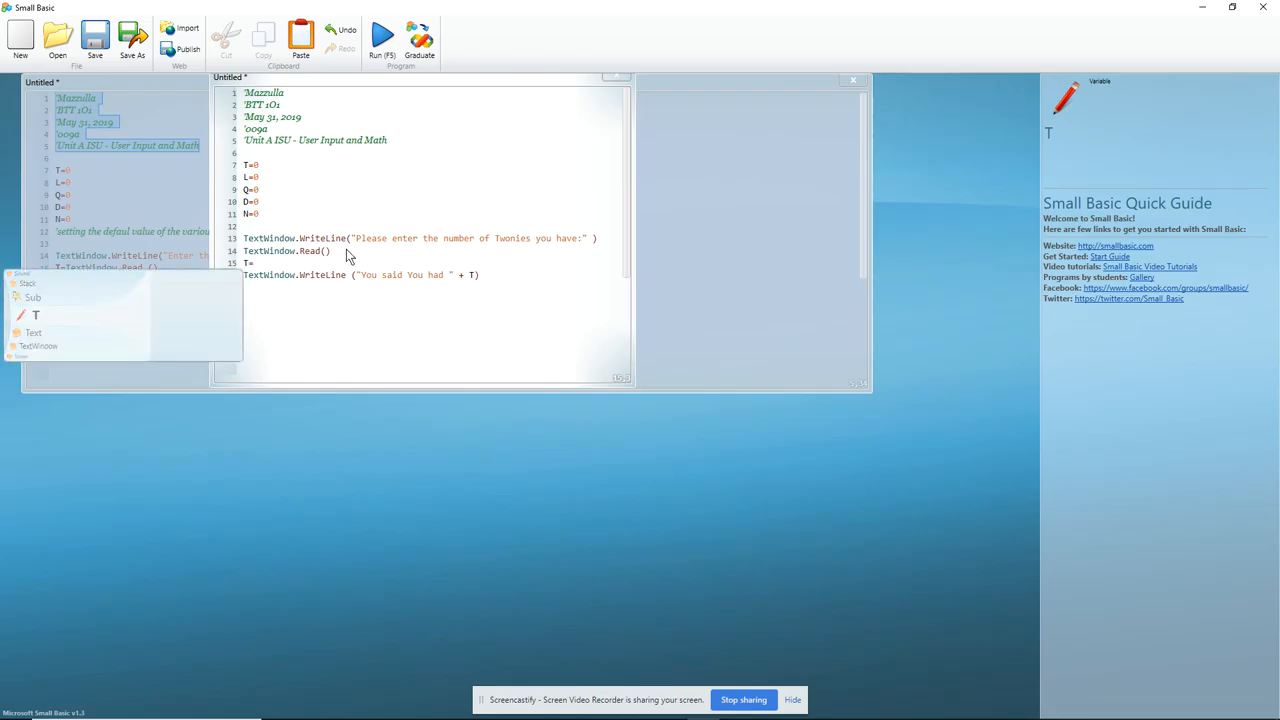
type("=")
left_click(436, 274)
type("+ \"Two")
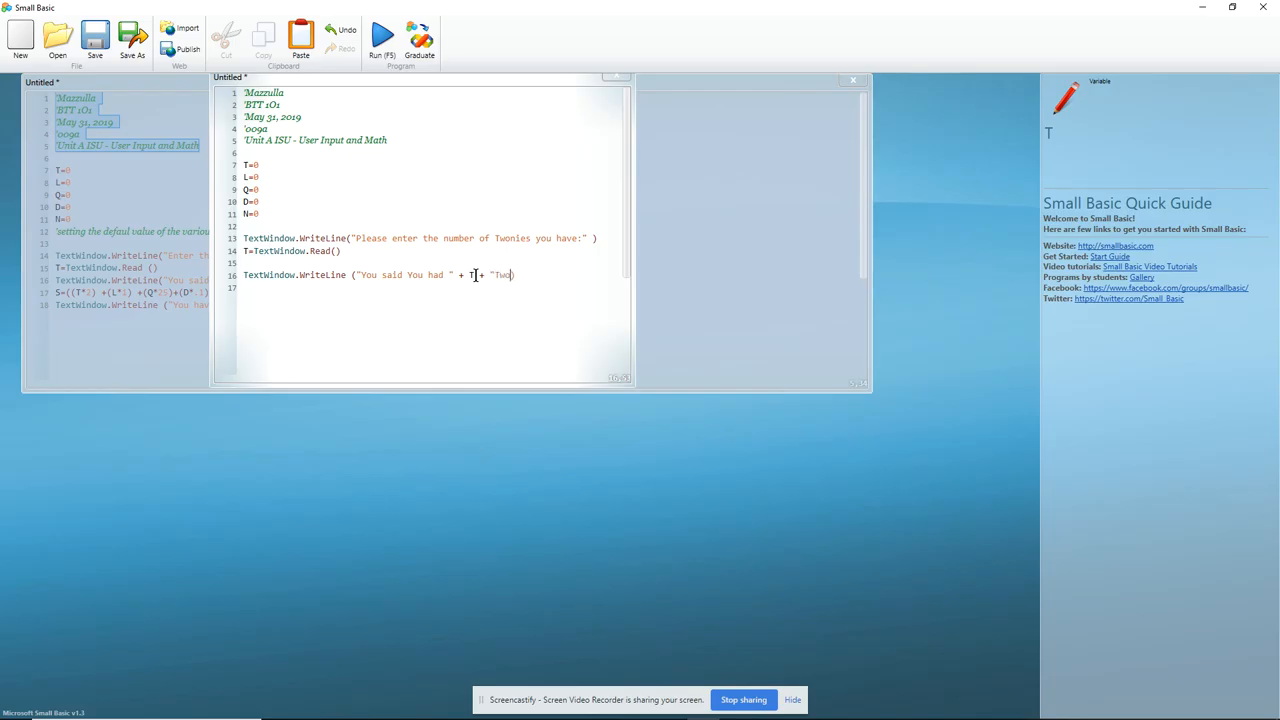
type("nies)")
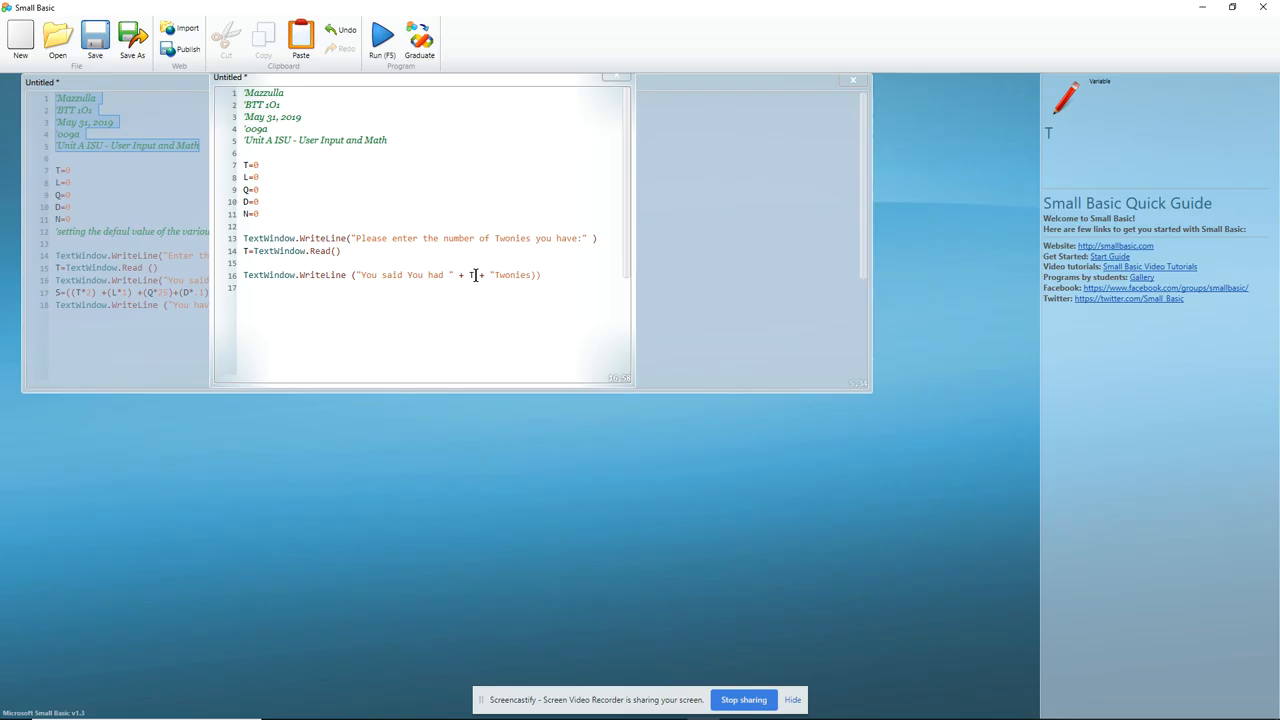
mouse_move(455, 250)
type("(")
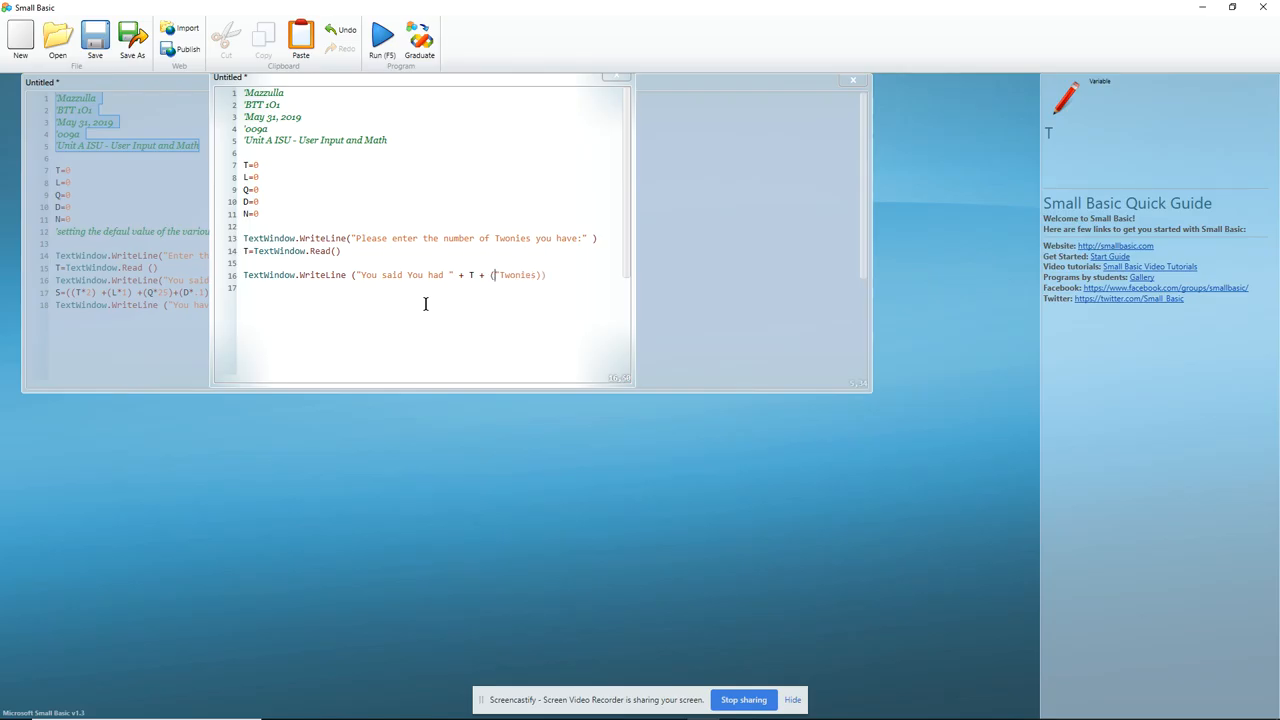
mouse_move(370, 8)
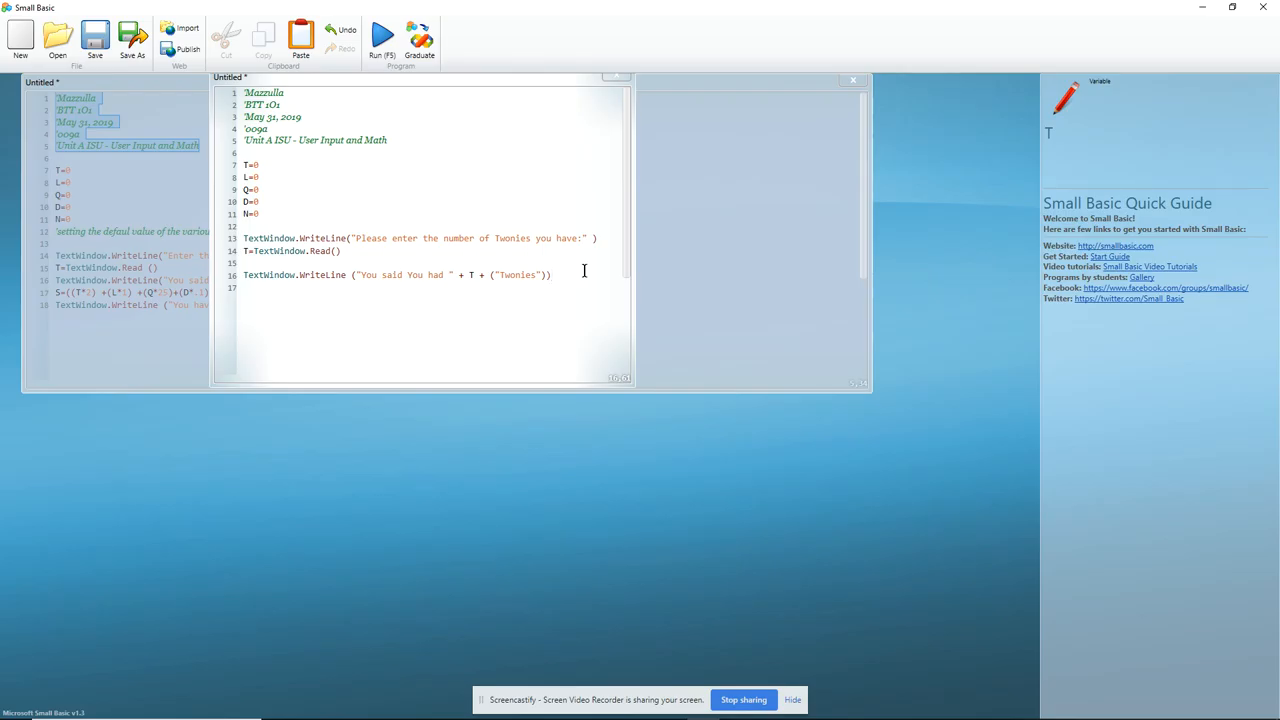
left_click(550, 275)
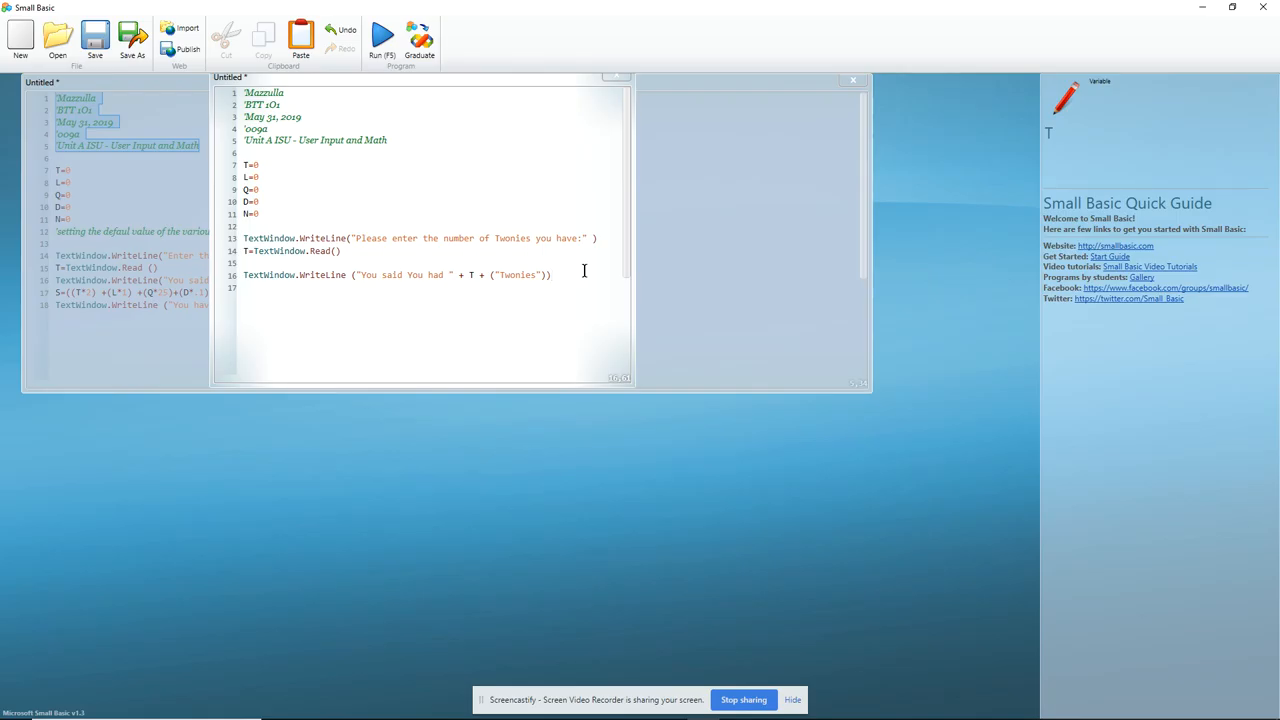
mouse_move(391, 311)
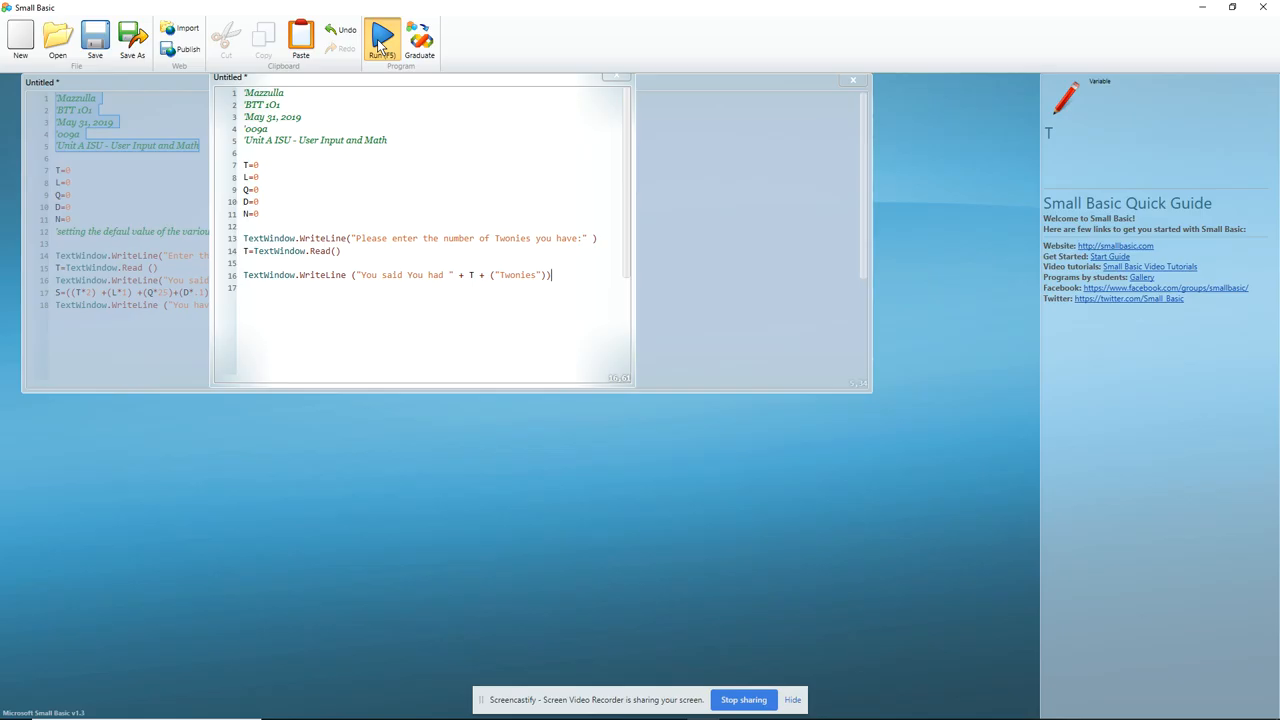
Run the program and enter 18, producing "You said You had 18Twonies"
left_click(382, 40)
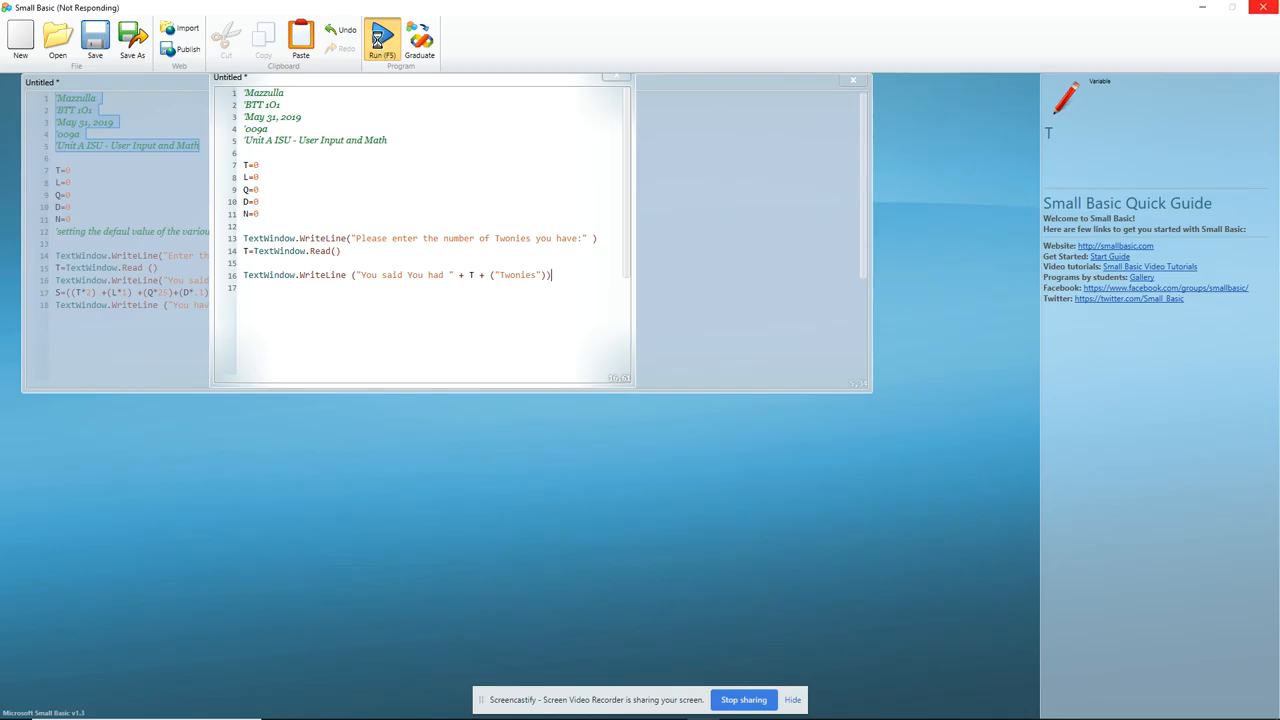
left_click(382, 38)
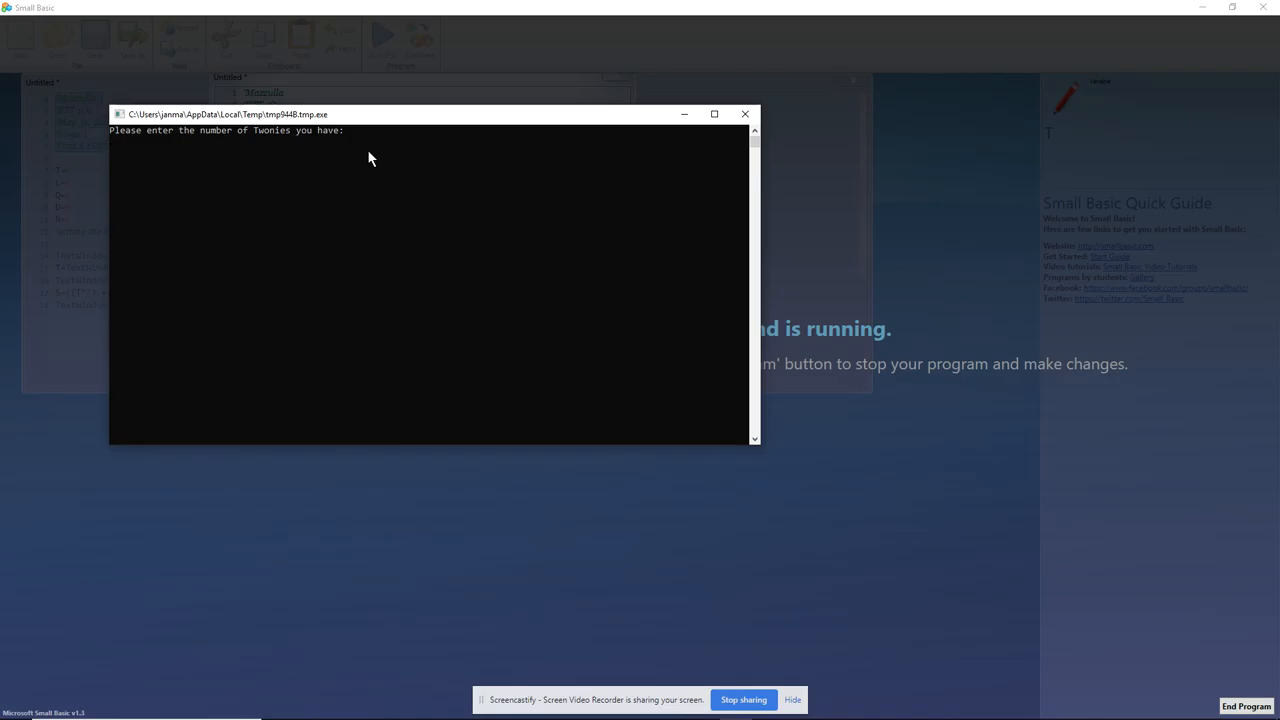
type("18")
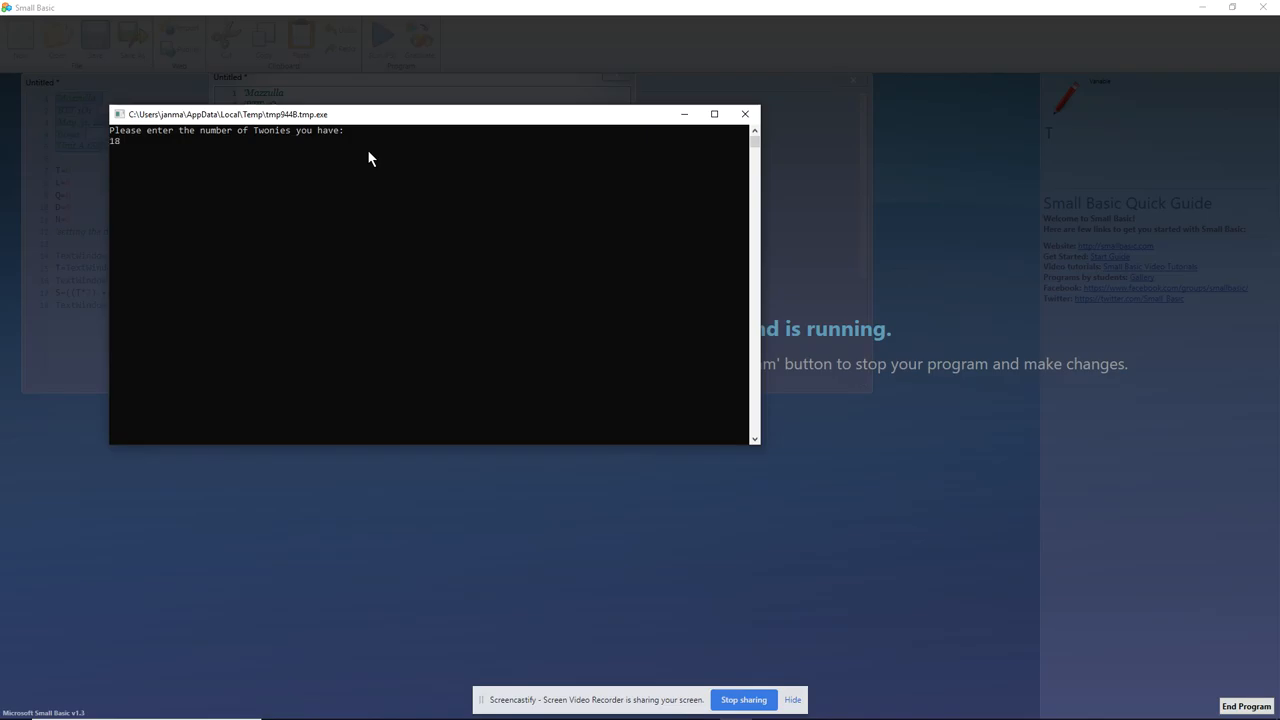
key("enter")
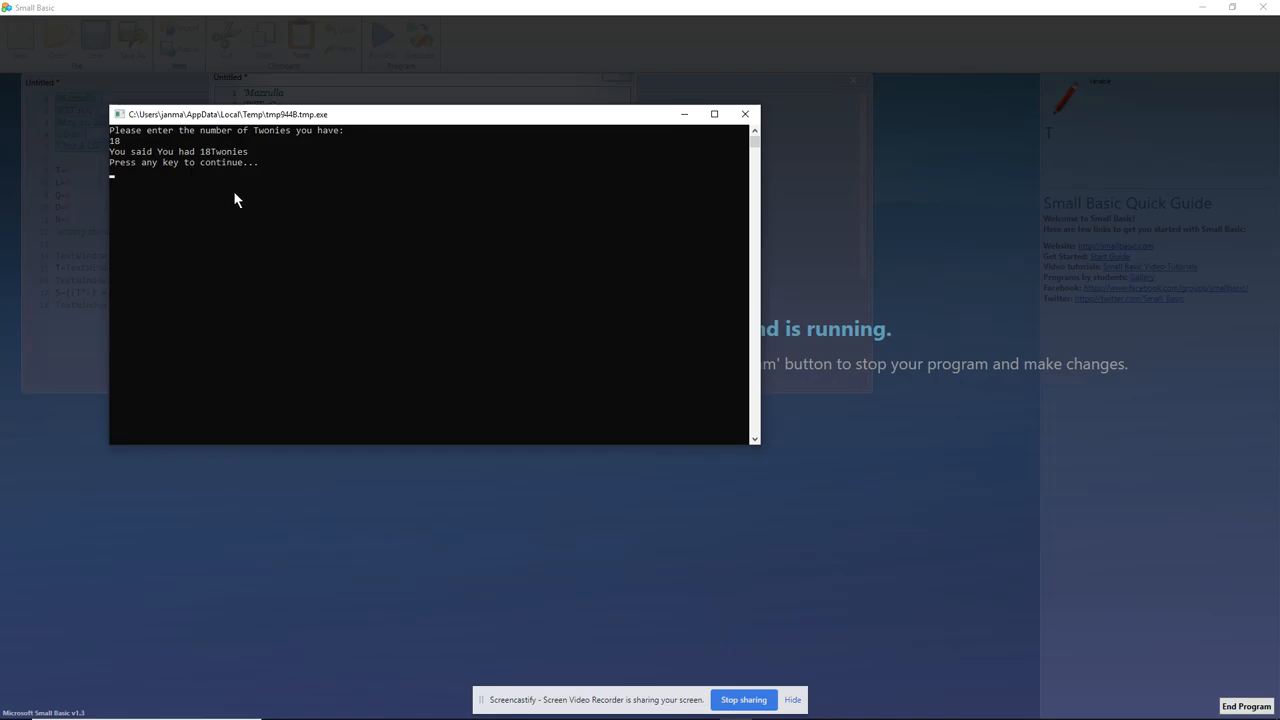
mouse_move(227, 160)
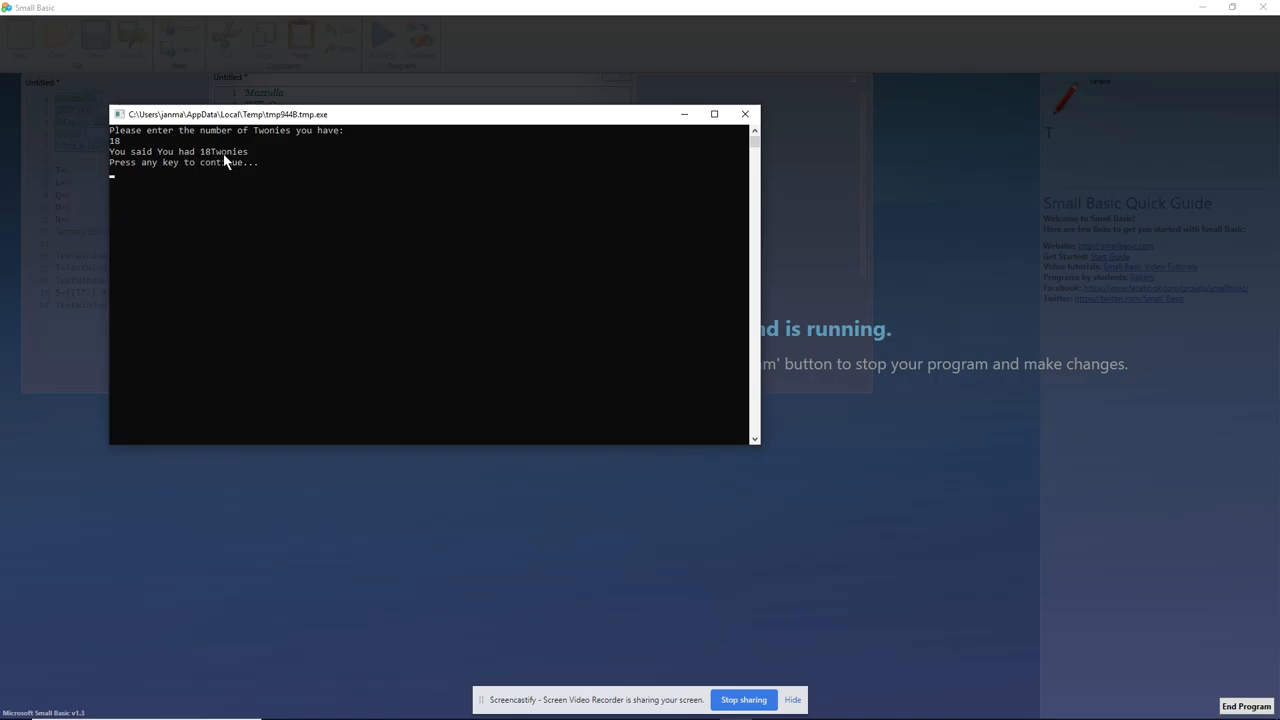
mouse_move(230, 193)
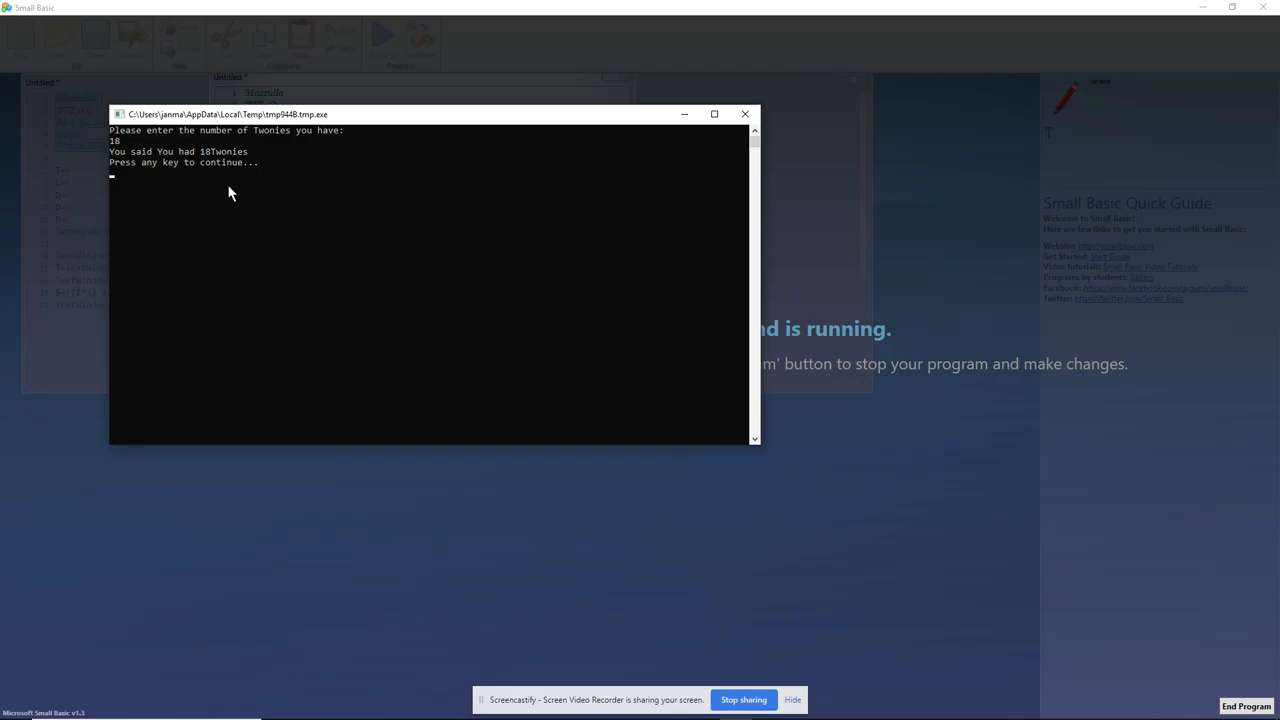
mouse_move(220, 195)
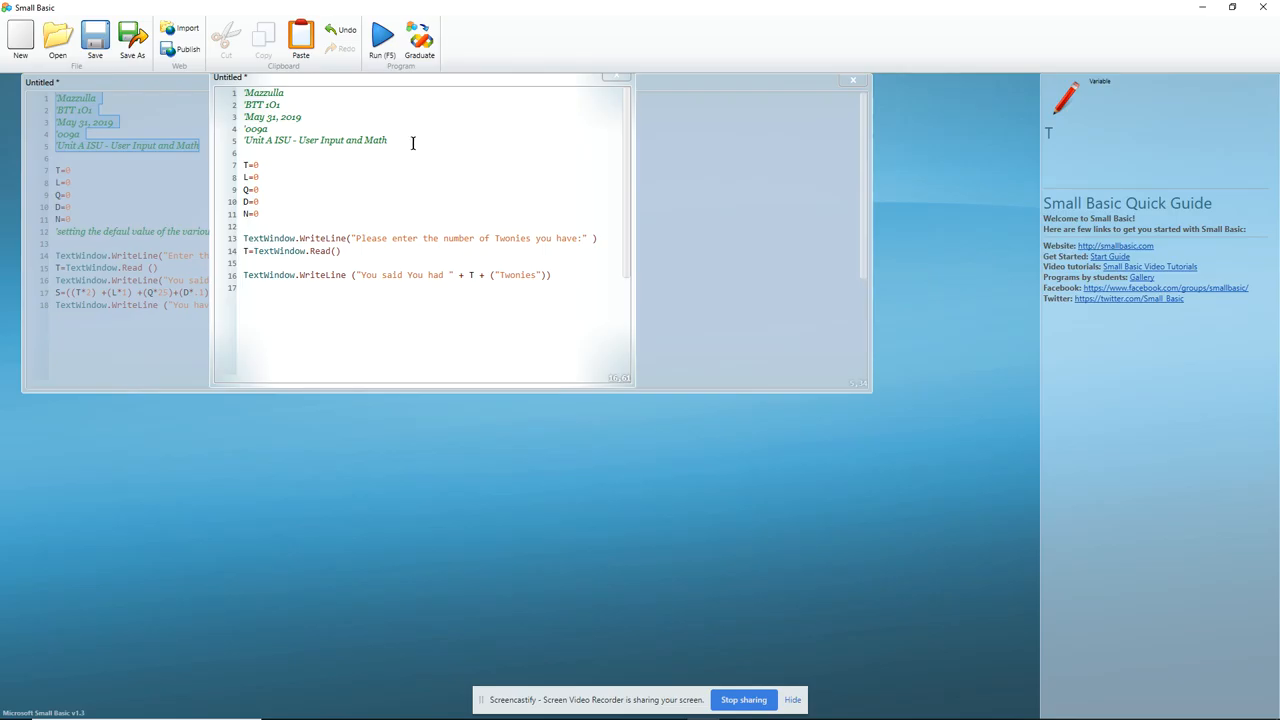
mouse_move(262, 104)
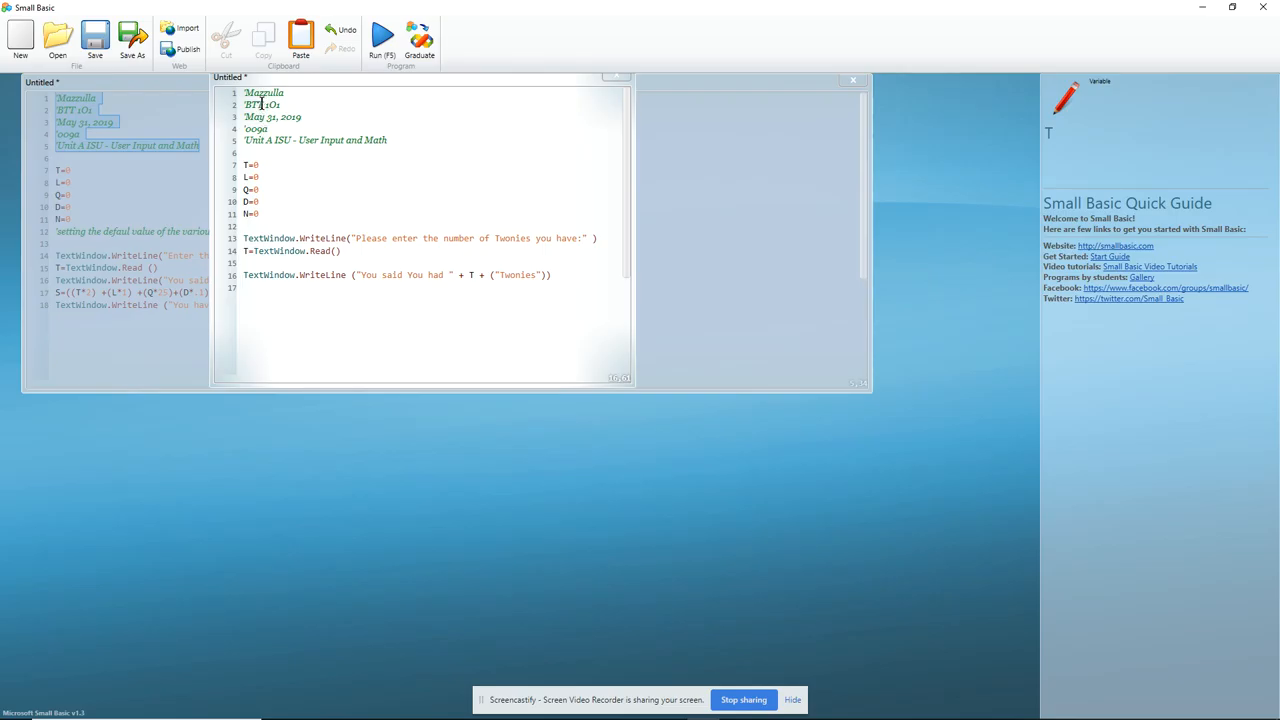